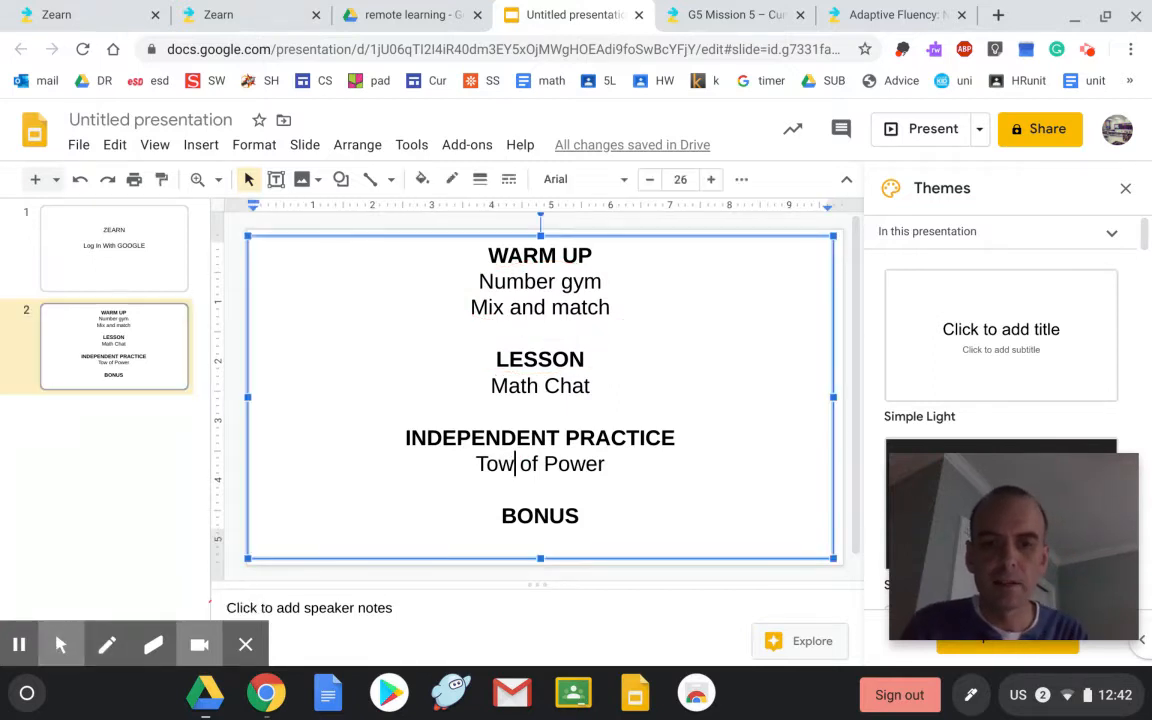
Step: Correct the slide item to 'Tower of Power' and switch to the Zearn student home
text(er)
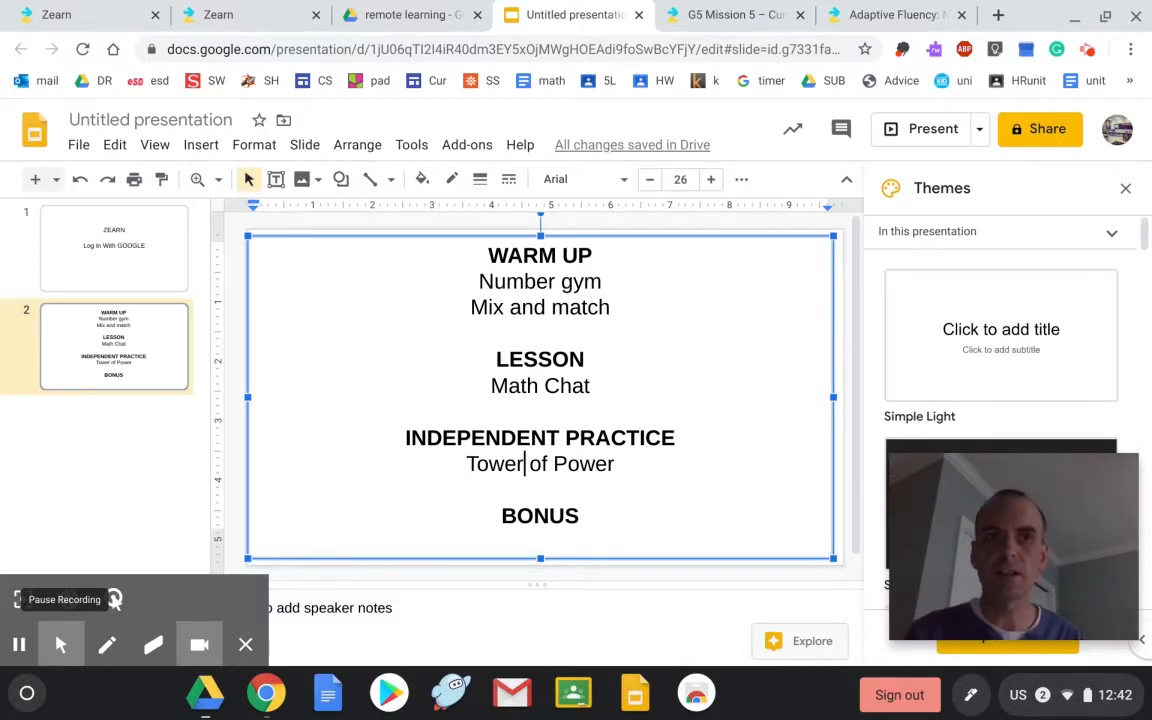
click(240, 14)
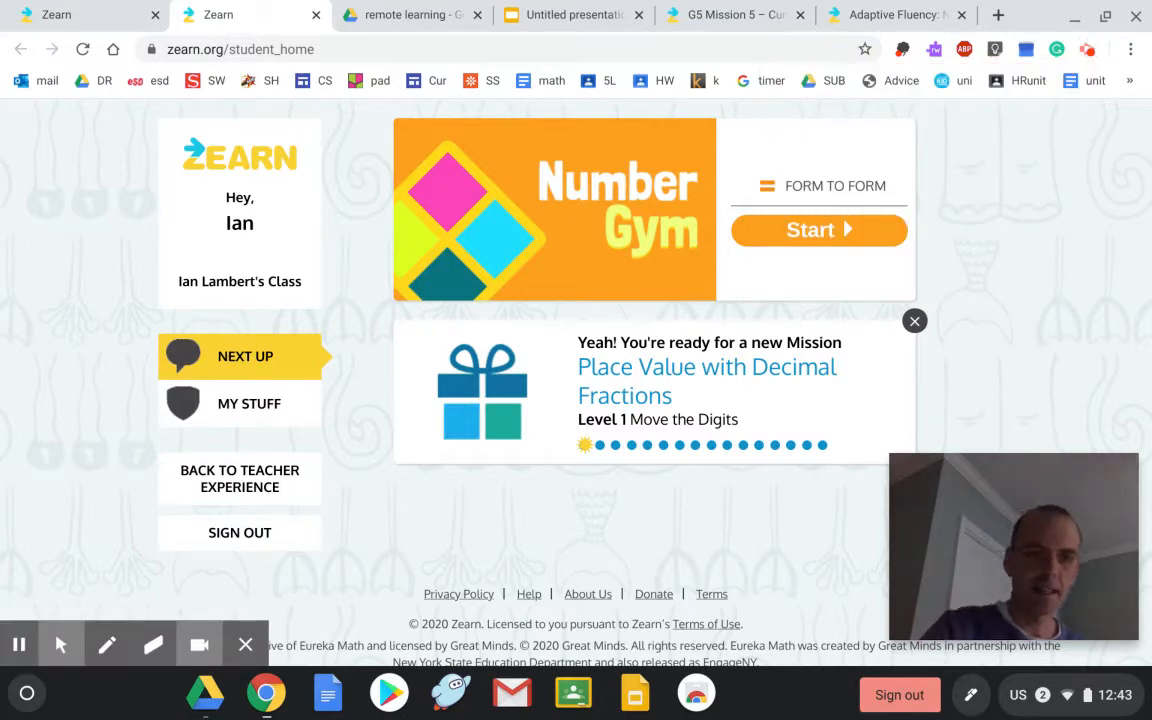
Step: Browse the student's missions, including Multiply and Measure, then start the Form to Form Number Gym
click(106, 644)
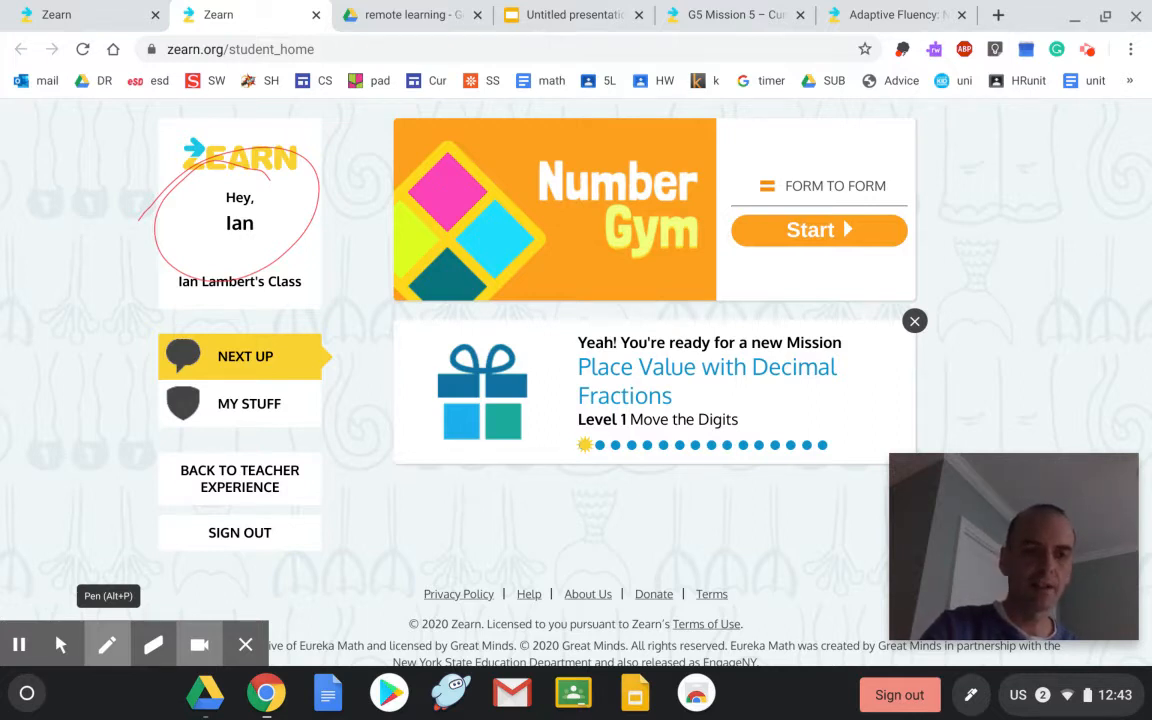
click(249, 403)
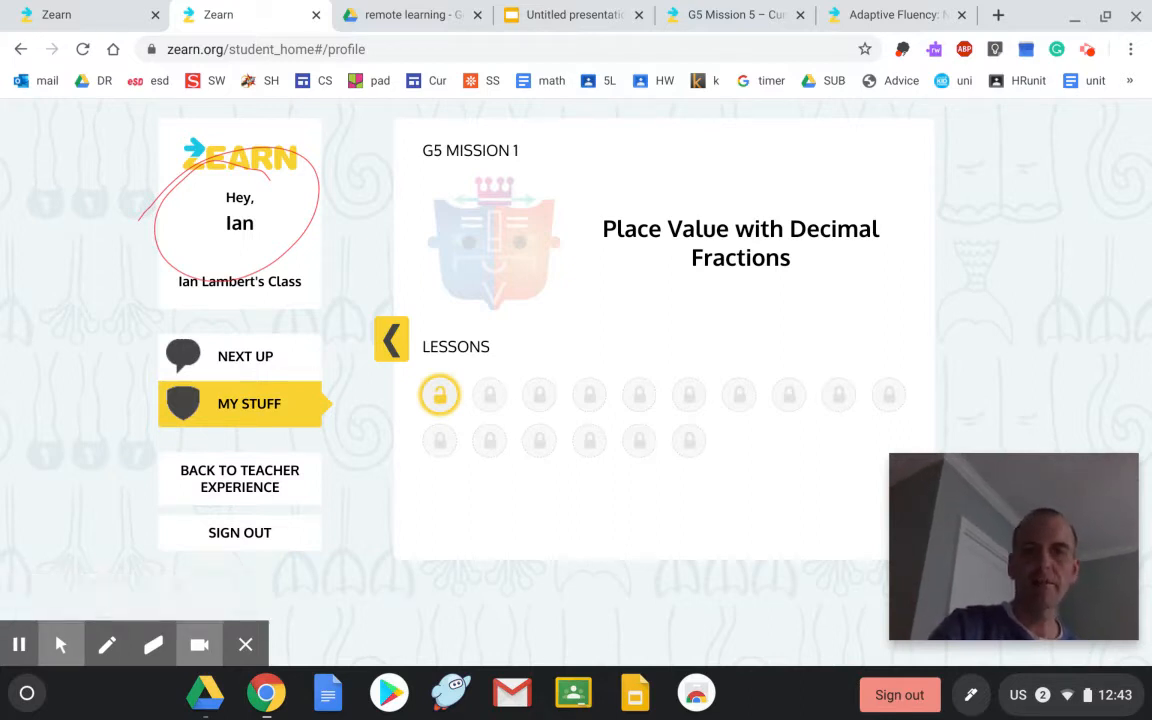
click(391, 339)
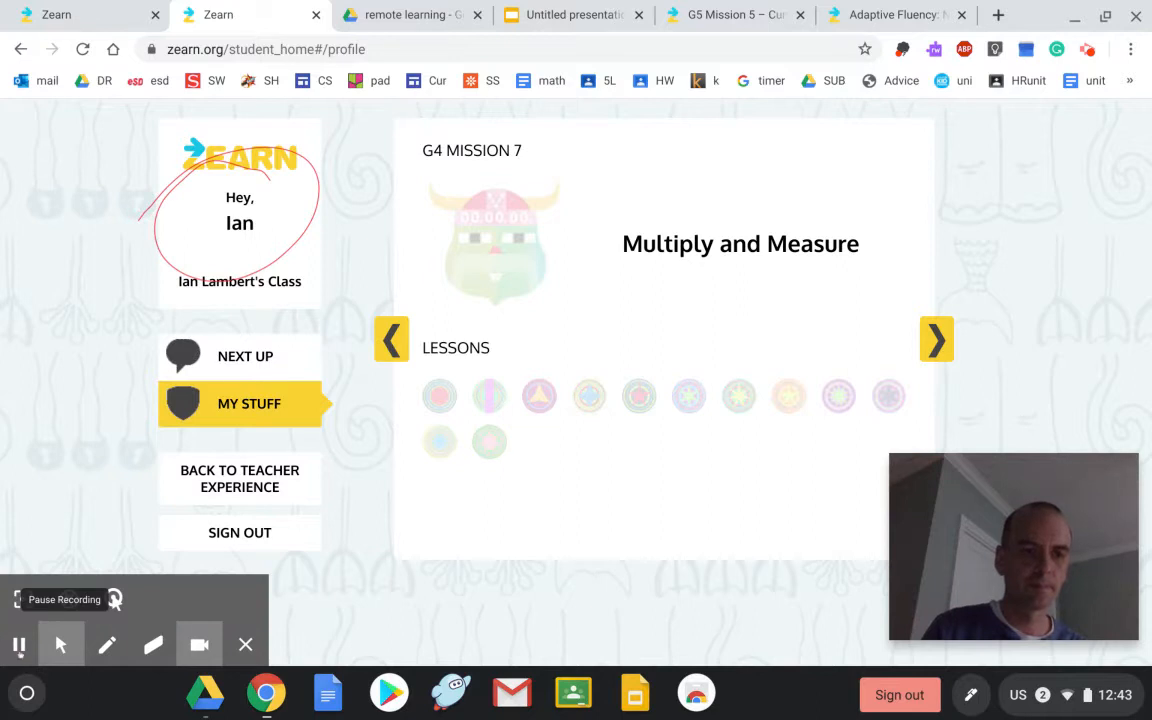
click(245, 356)
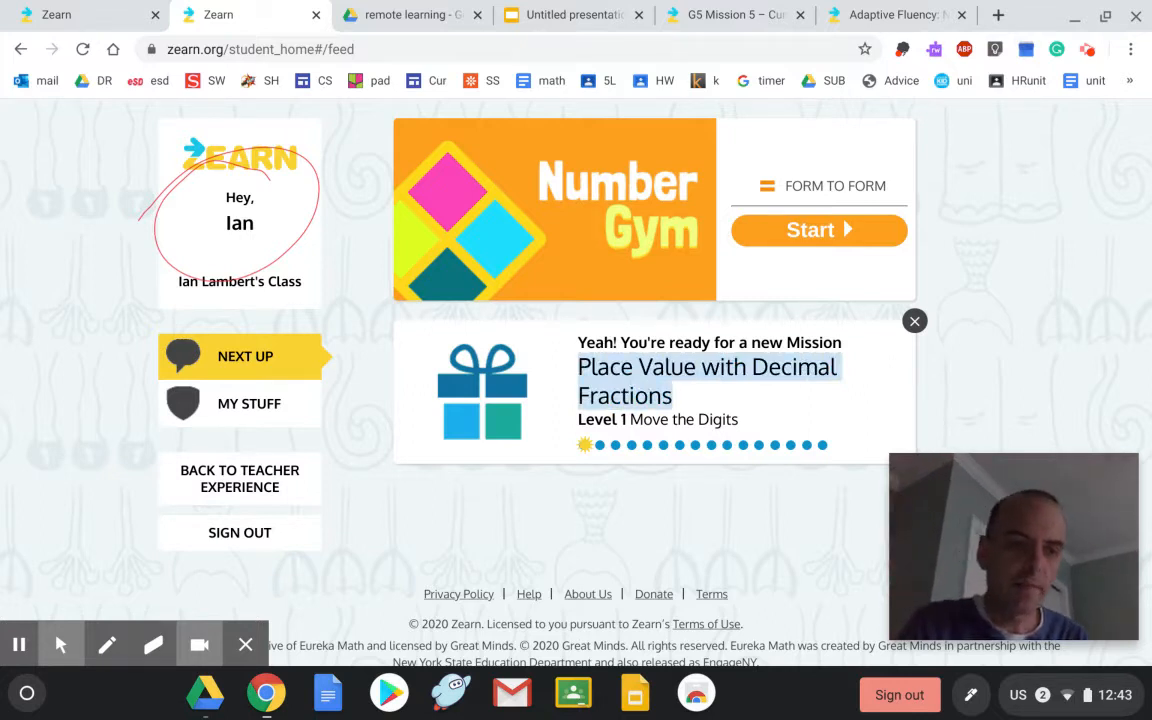
click(106, 644)
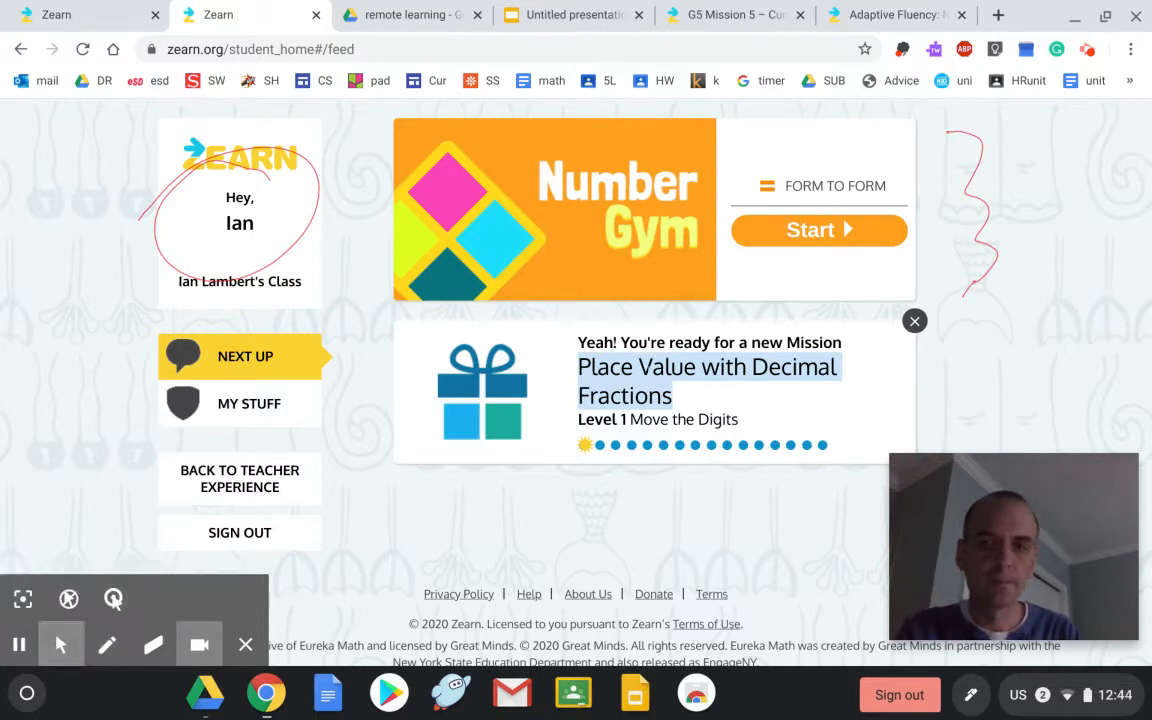
click(818, 230)
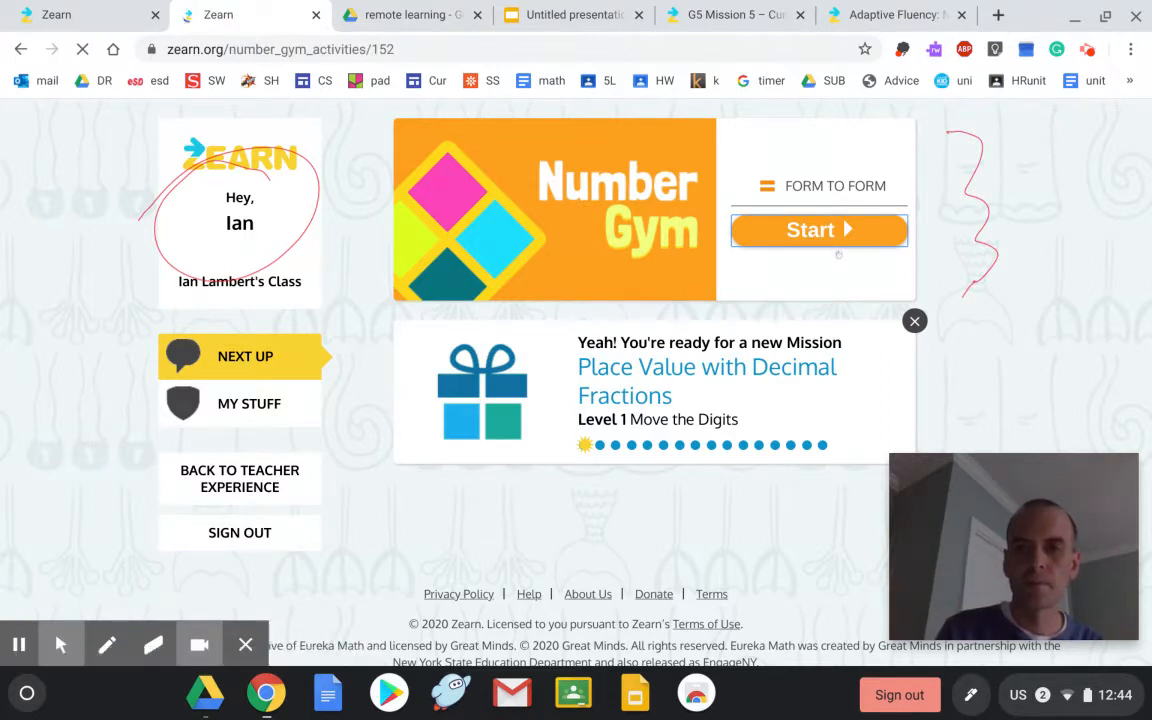
Step: Play and pause the Form to Form intro video, then close it to reach 1 ten 6 ones
click(818, 229)
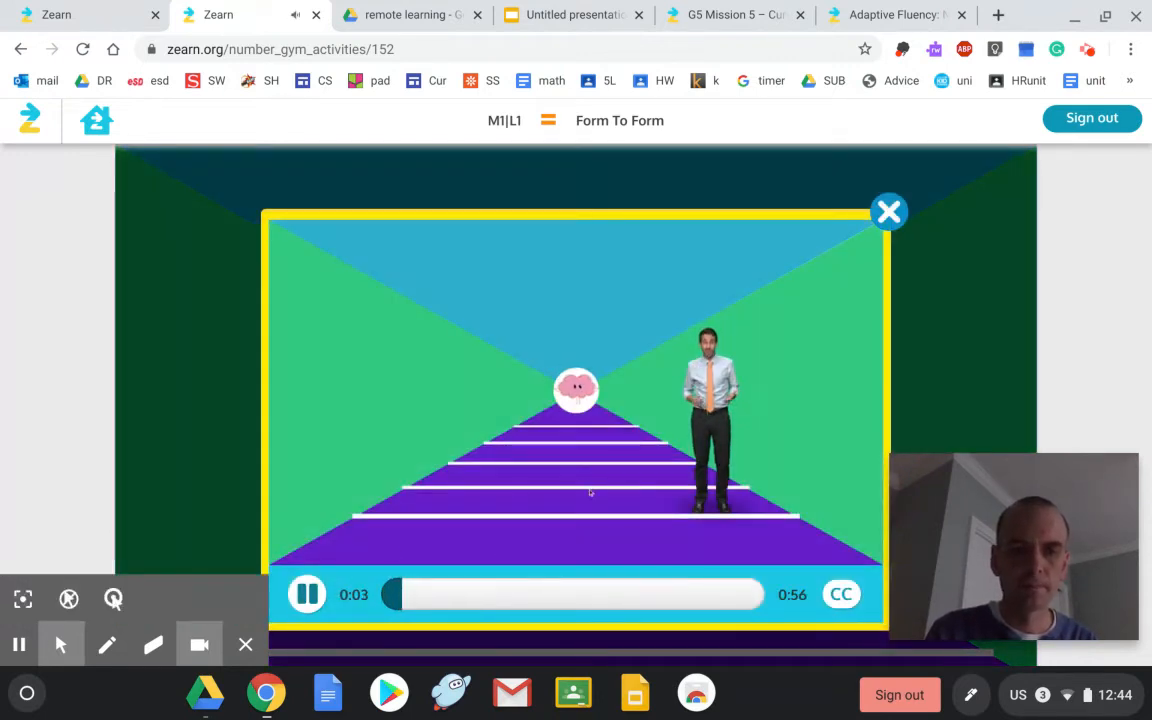
click(307, 594)
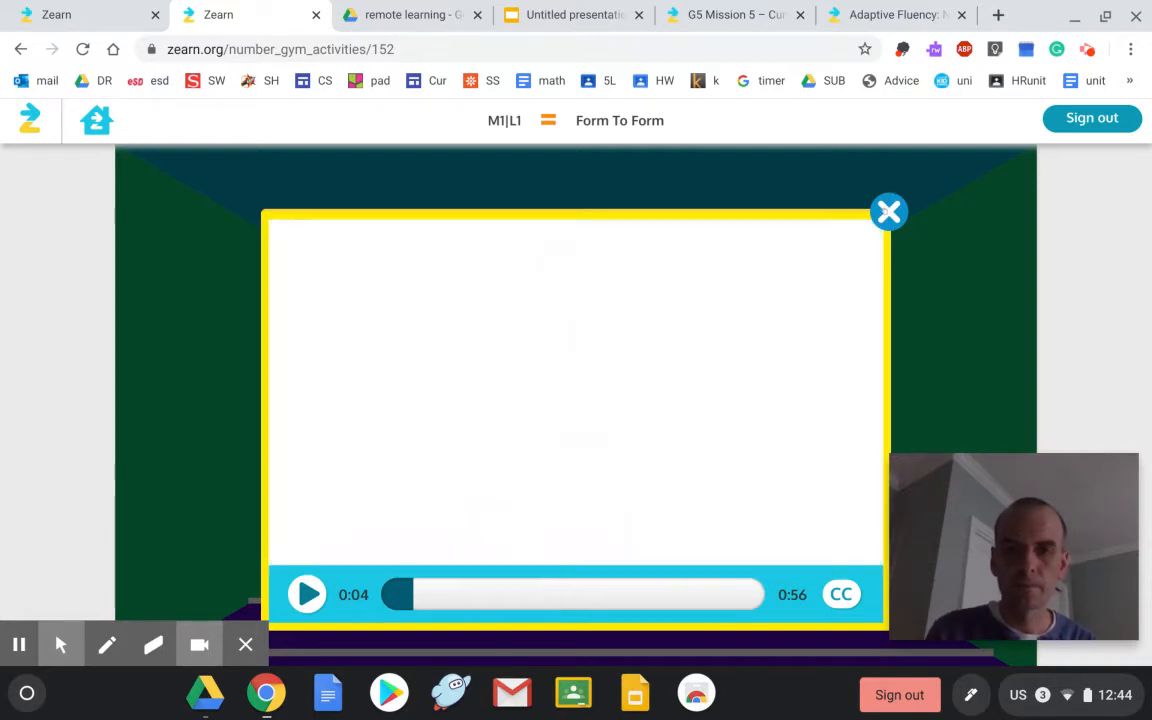
click(888, 211)
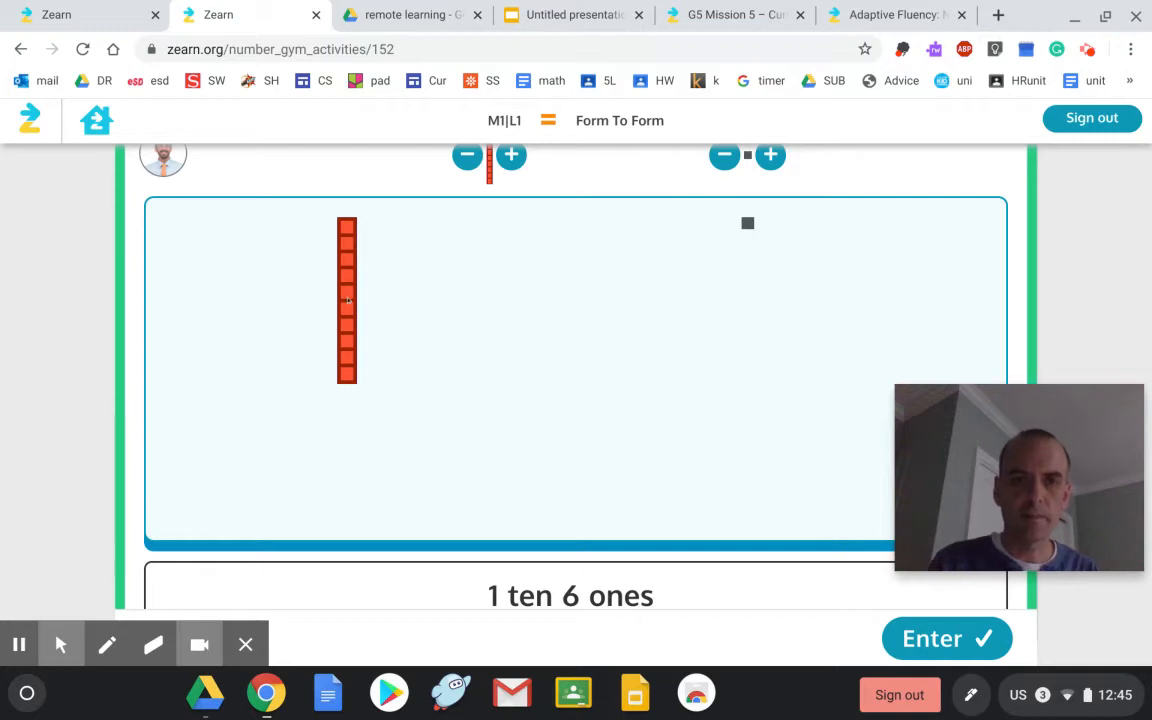
Step: Model 1 ten 6 ones, then 2 tens 6 ones, with rods and cubes, submitting each
click(770, 155)
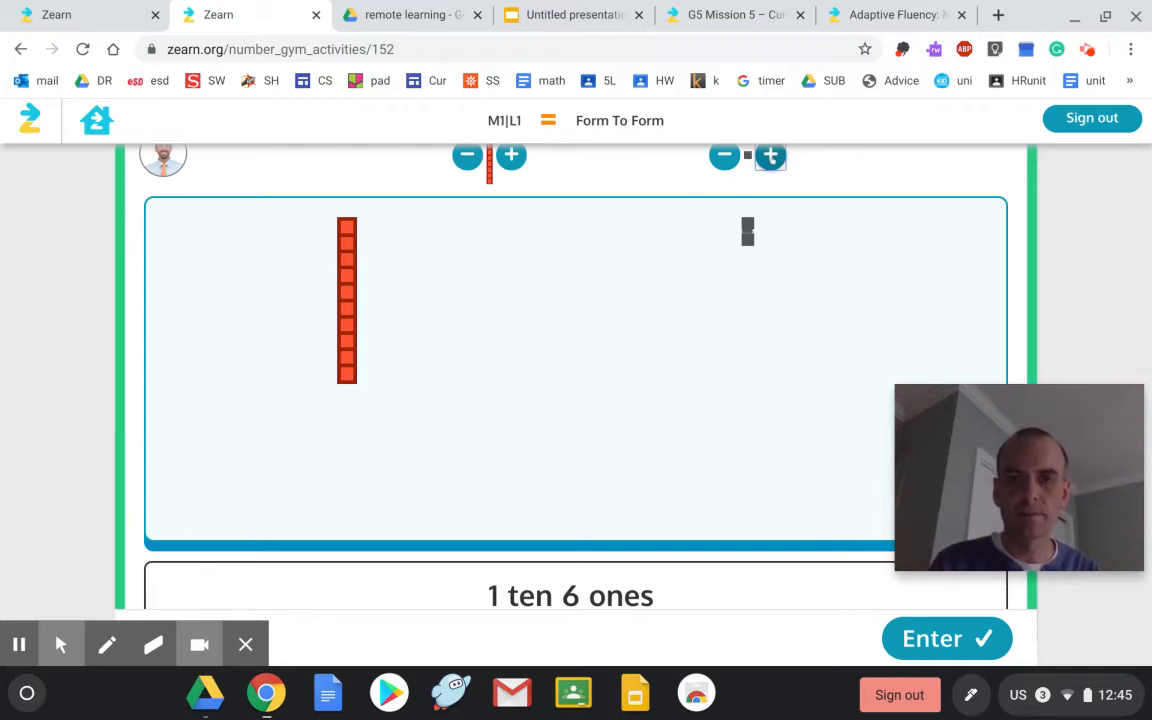
click(770, 155)
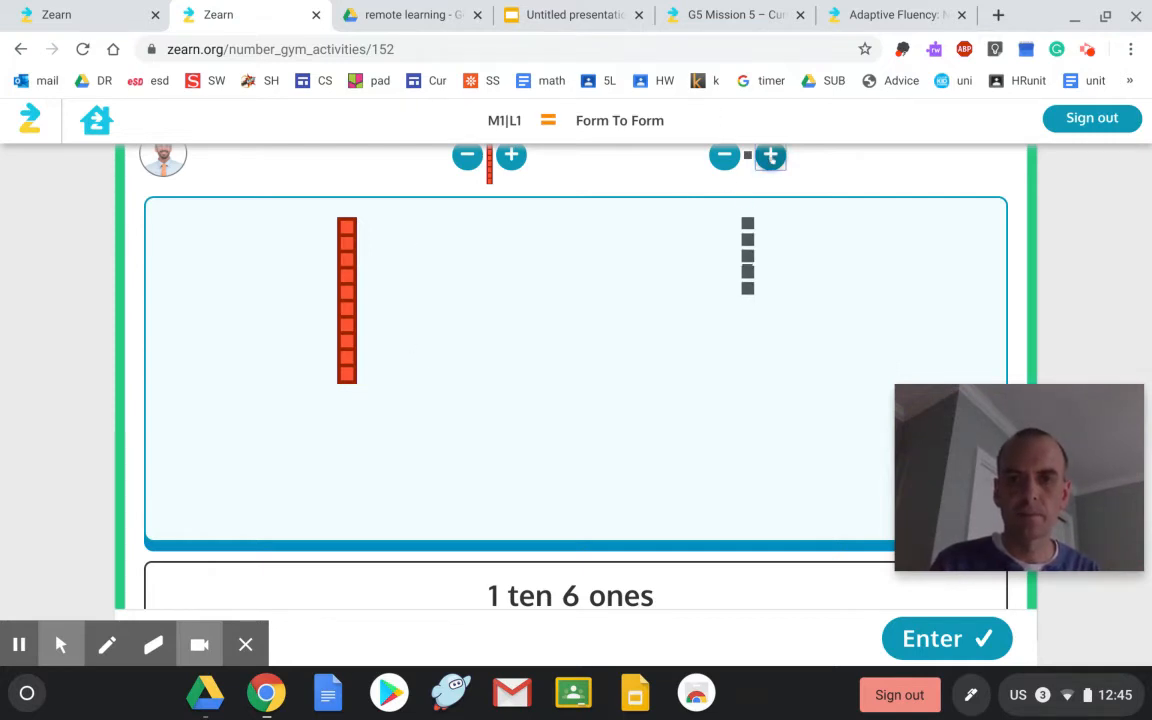
click(945, 638)
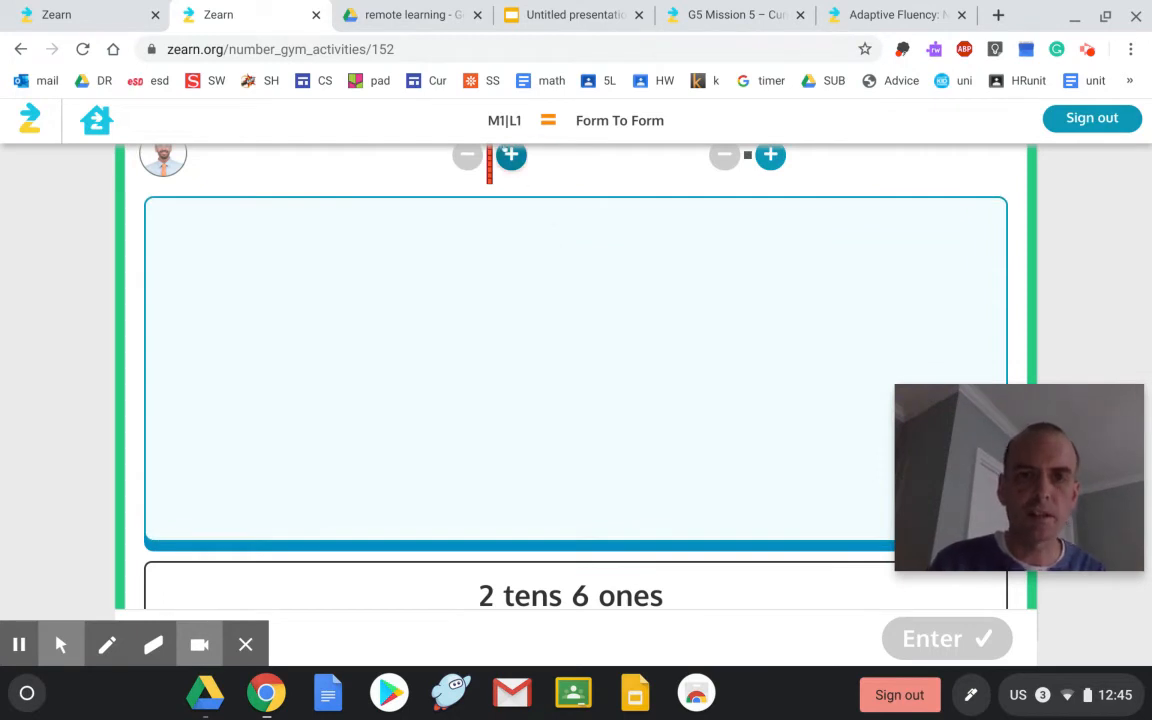
click(511, 155)
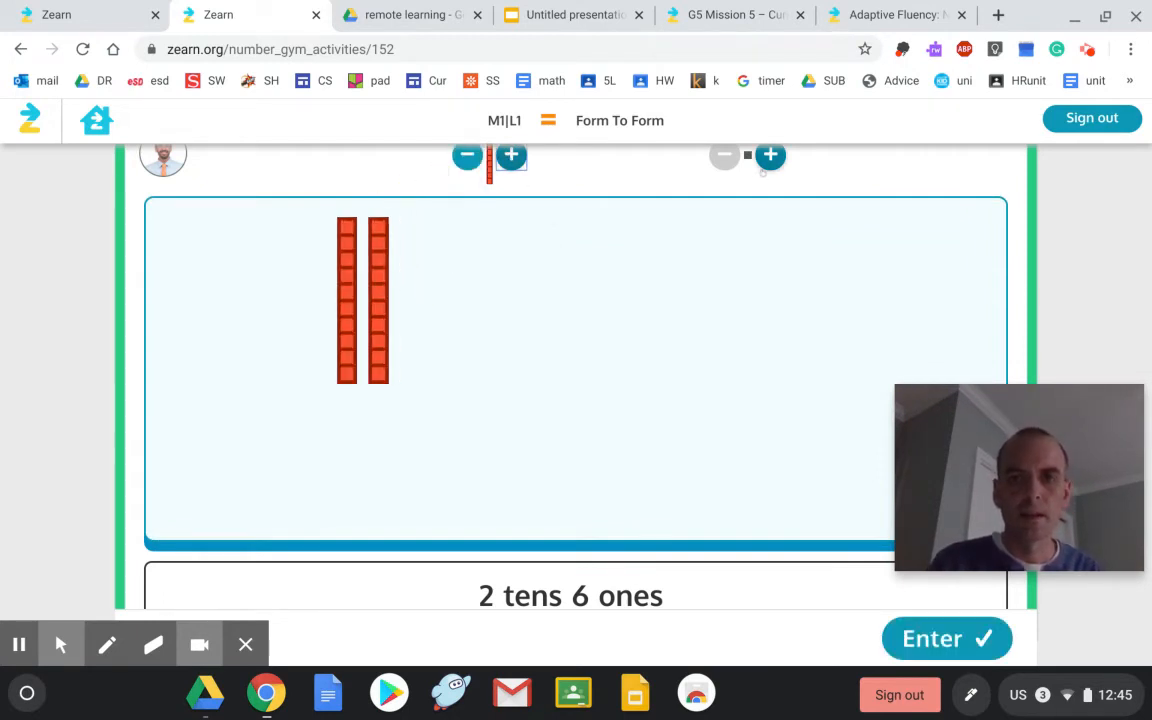
click(770, 155)
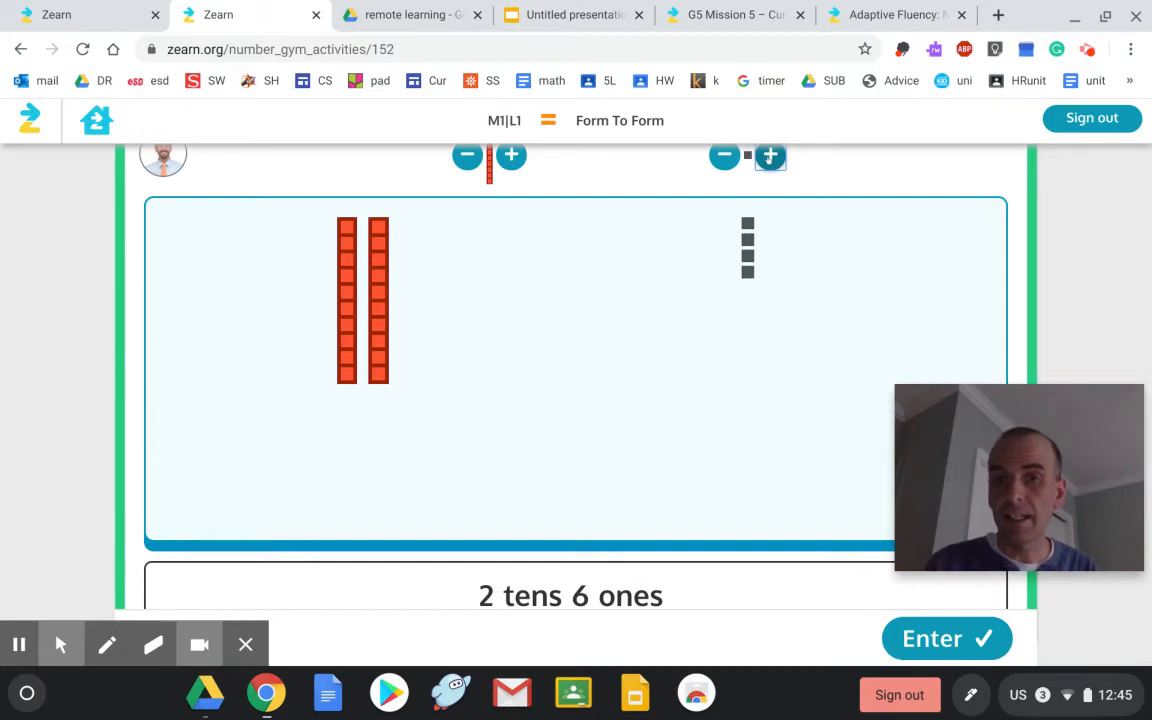
click(770, 156)
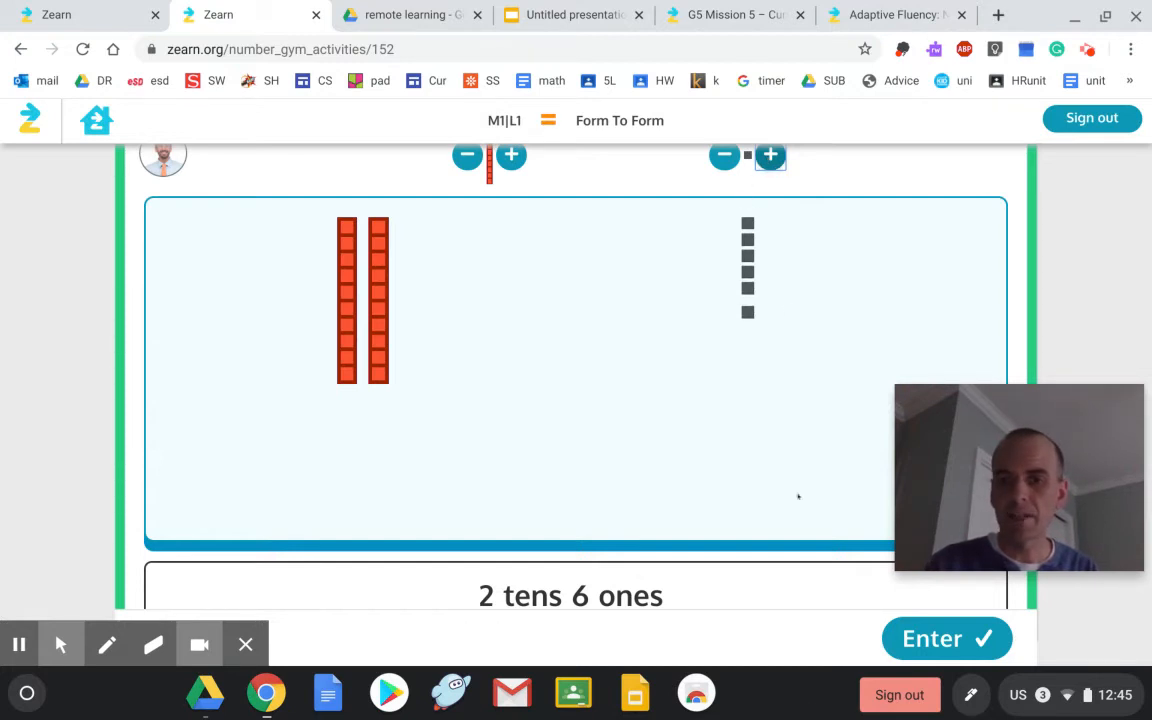
click(944, 638)
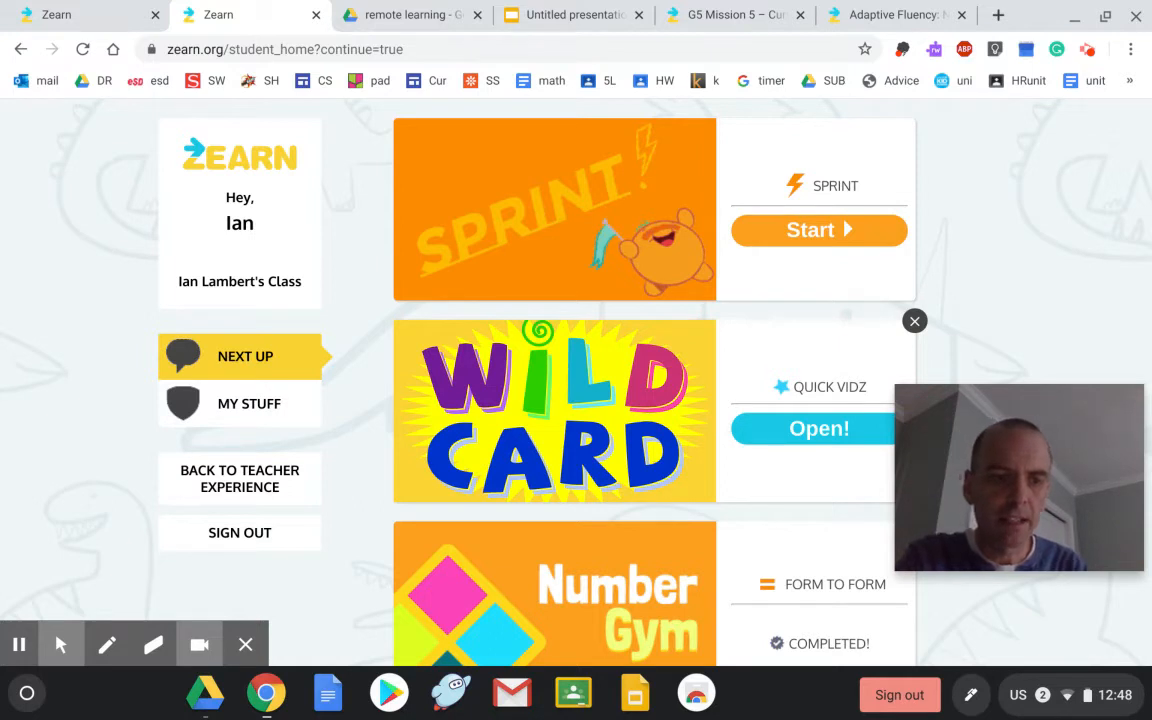
mouse_move(60, 644)
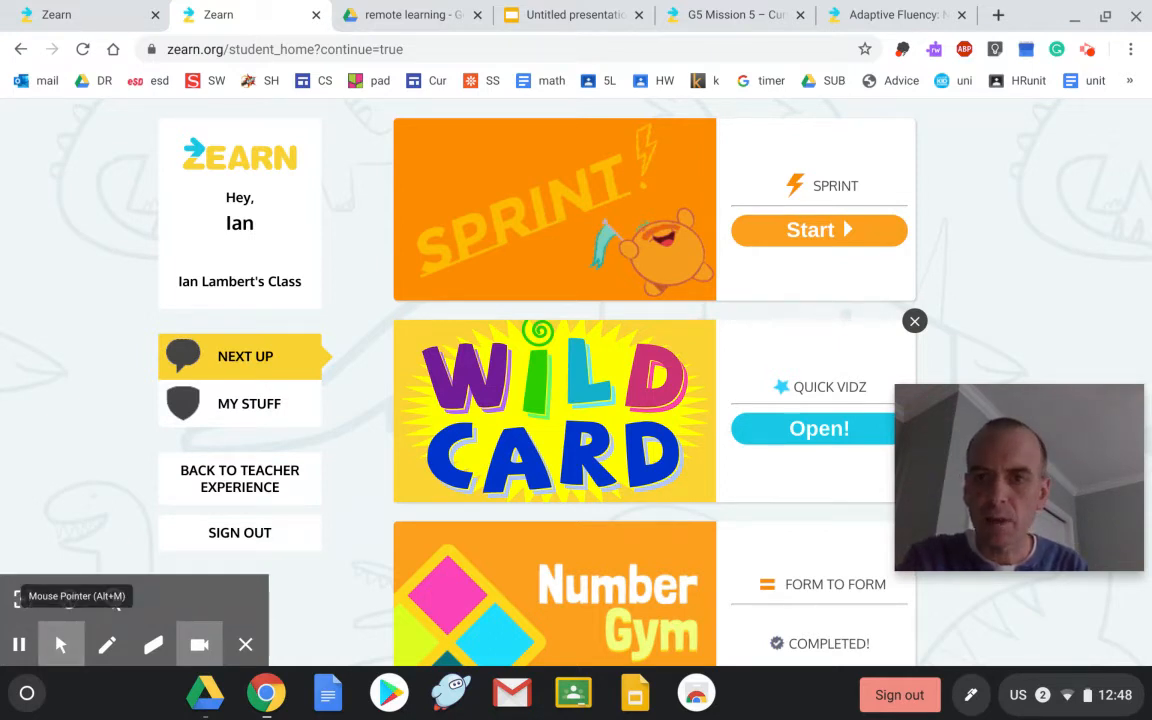
Step: Start the Sprint fluency warm-up from the Next Up feed
click(818, 230)
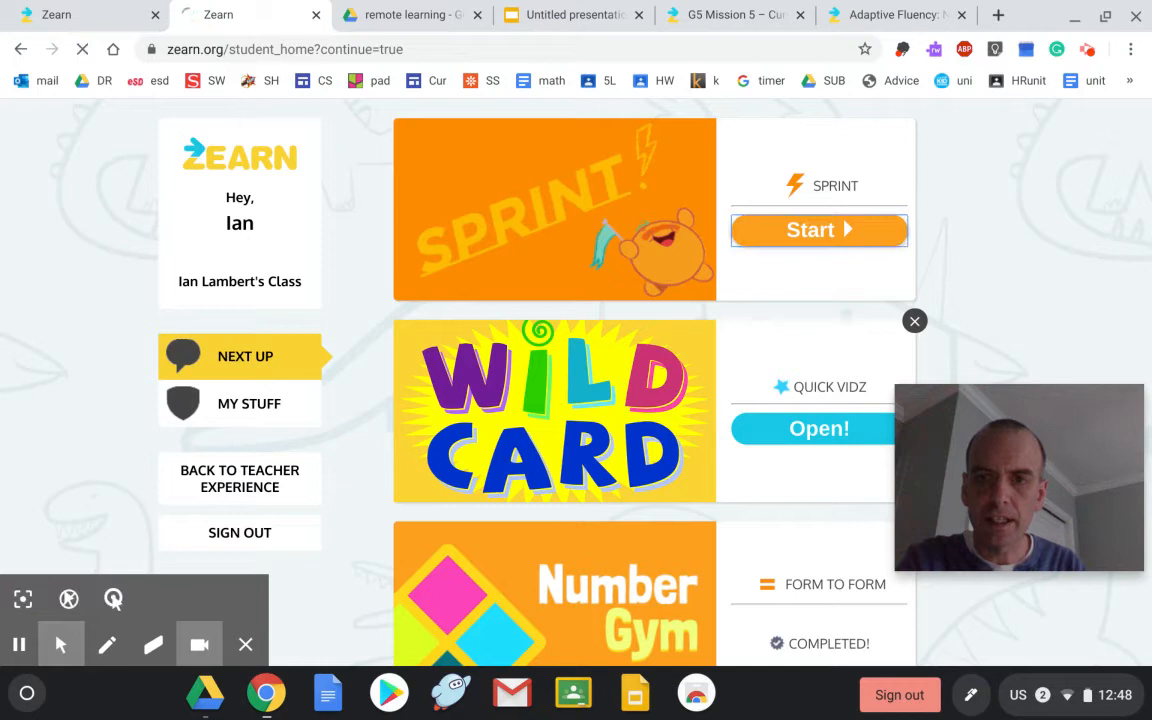
click(818, 230)
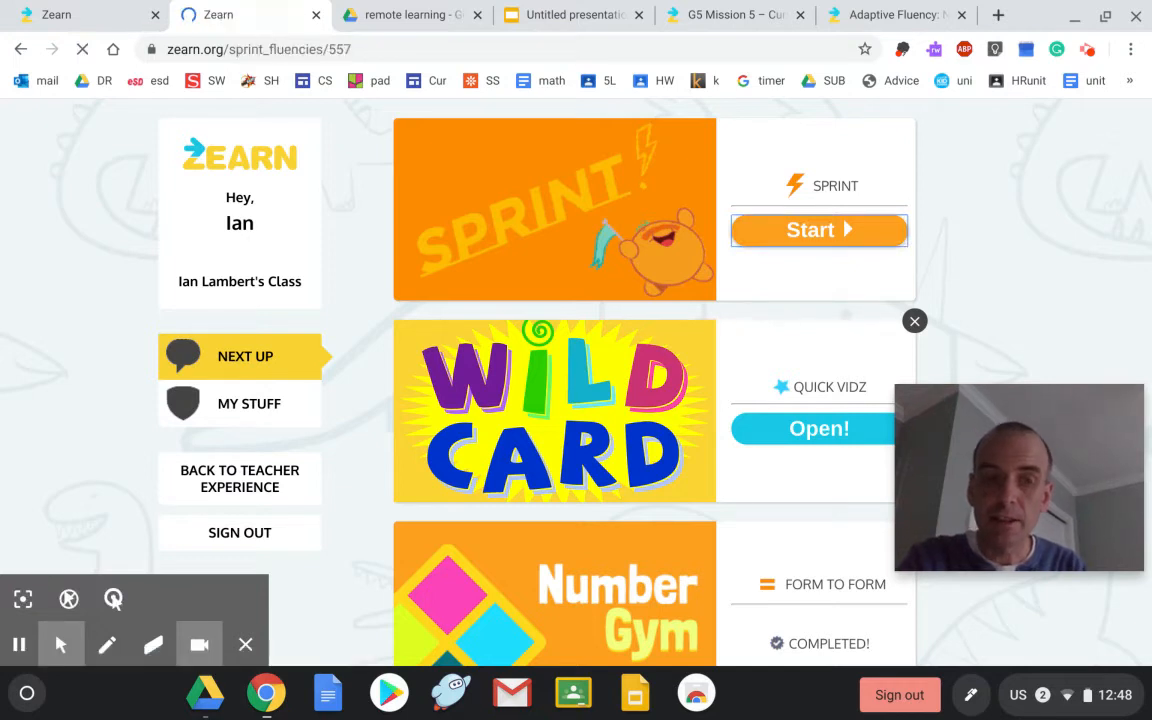
click(818, 230)
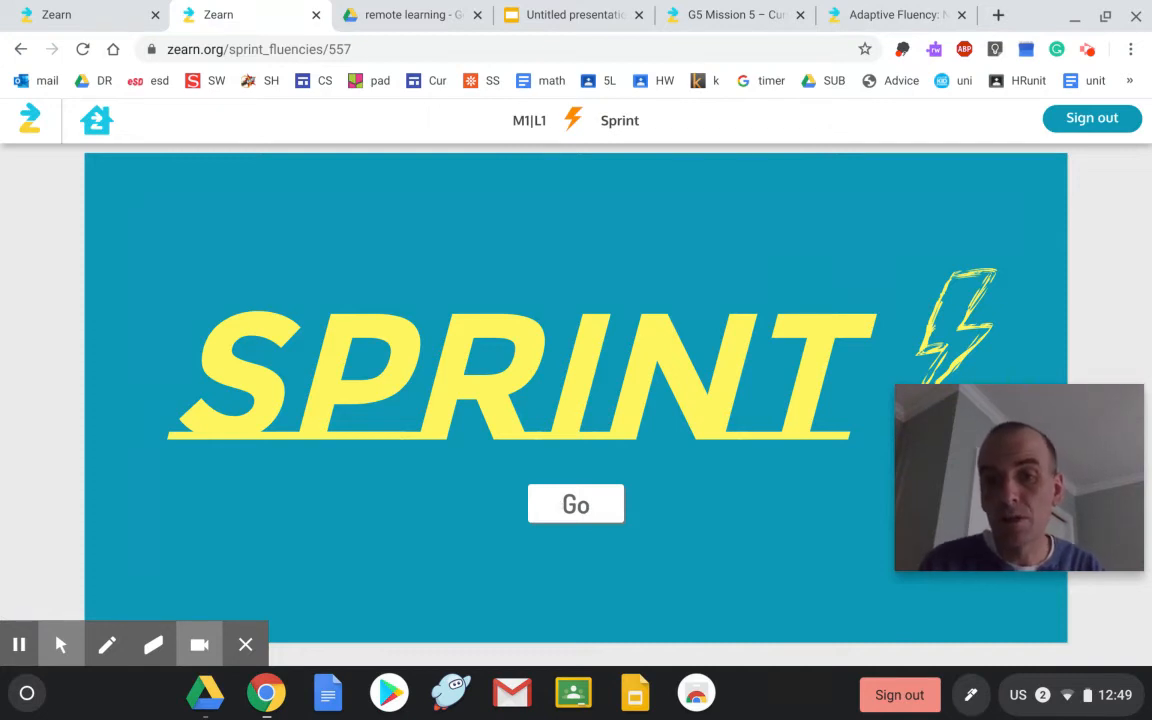
Step: Answer times-ten facts like 14 × 10 and 81 × 10 through both rounds, tying at 26
click(575, 504)
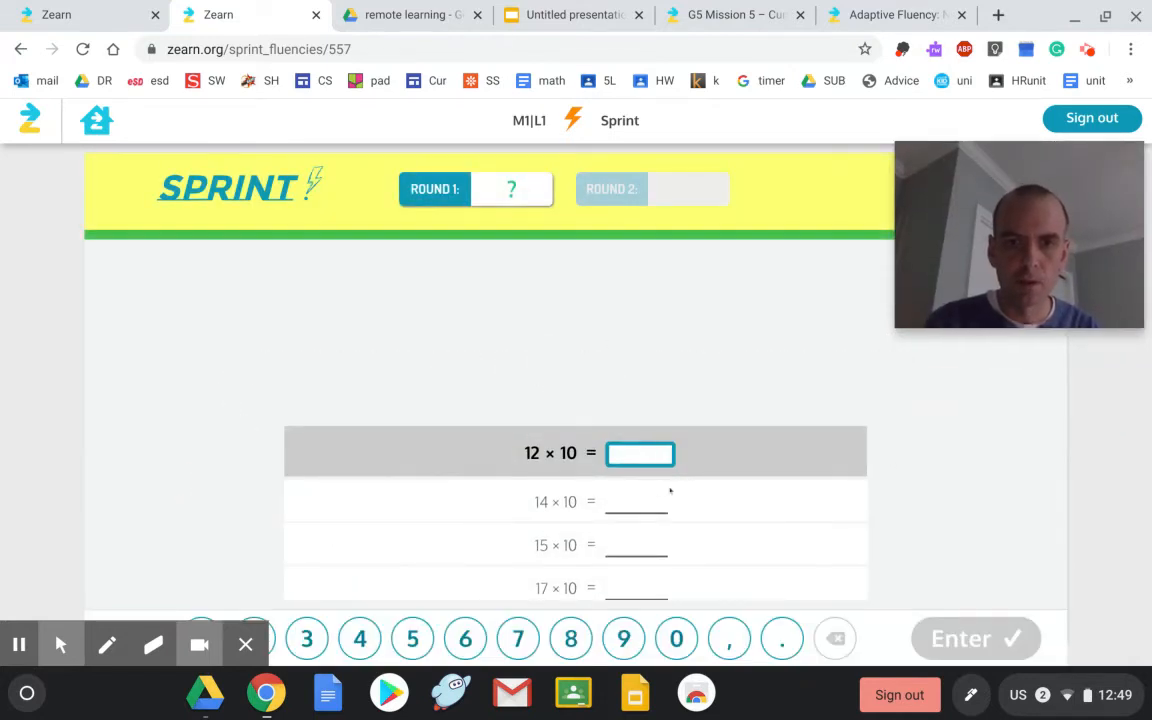
text(120)
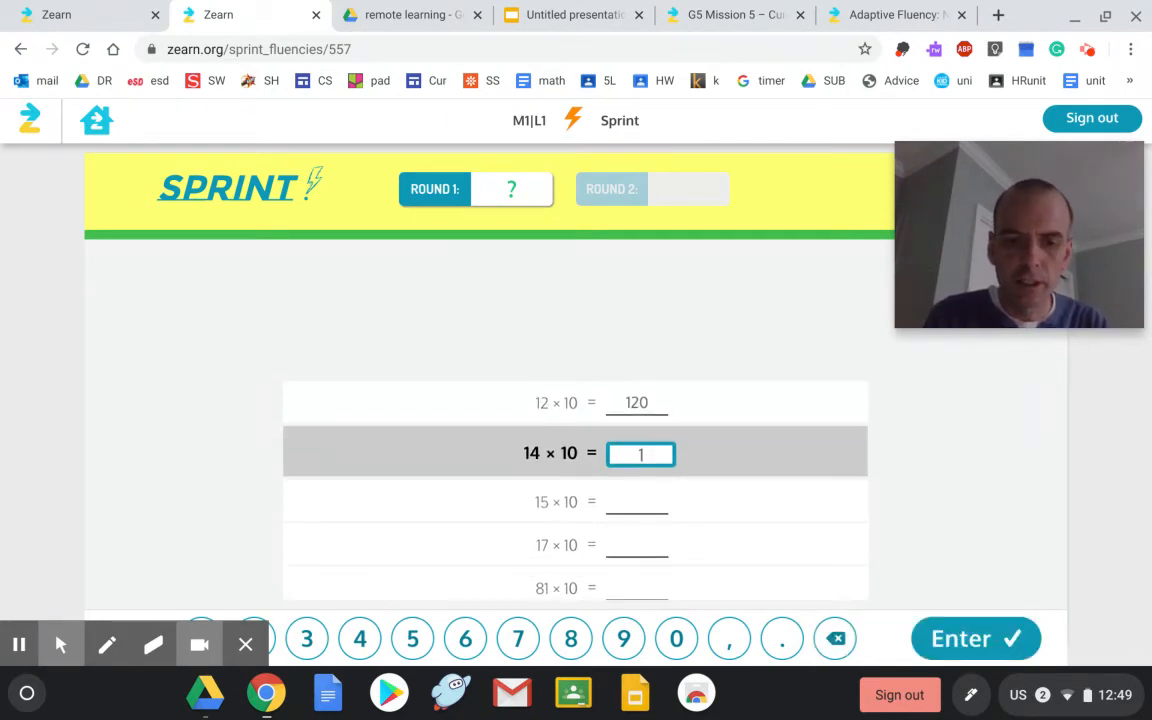
click(975, 638)
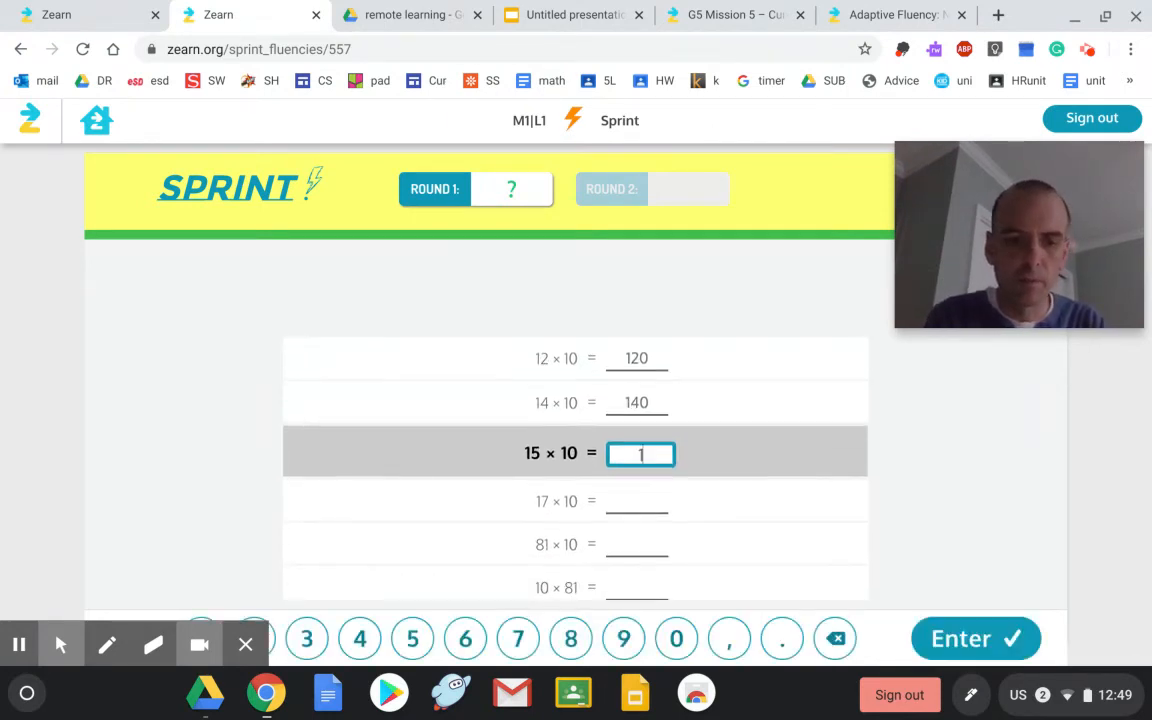
click(975, 638)
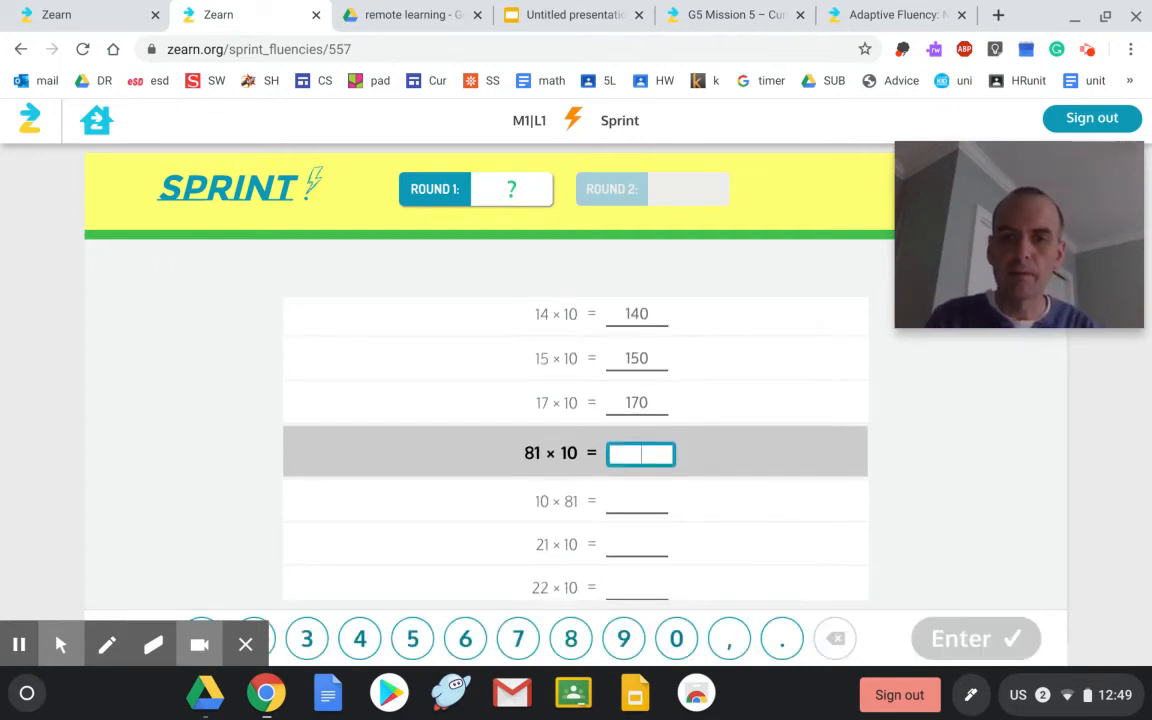
text(81)
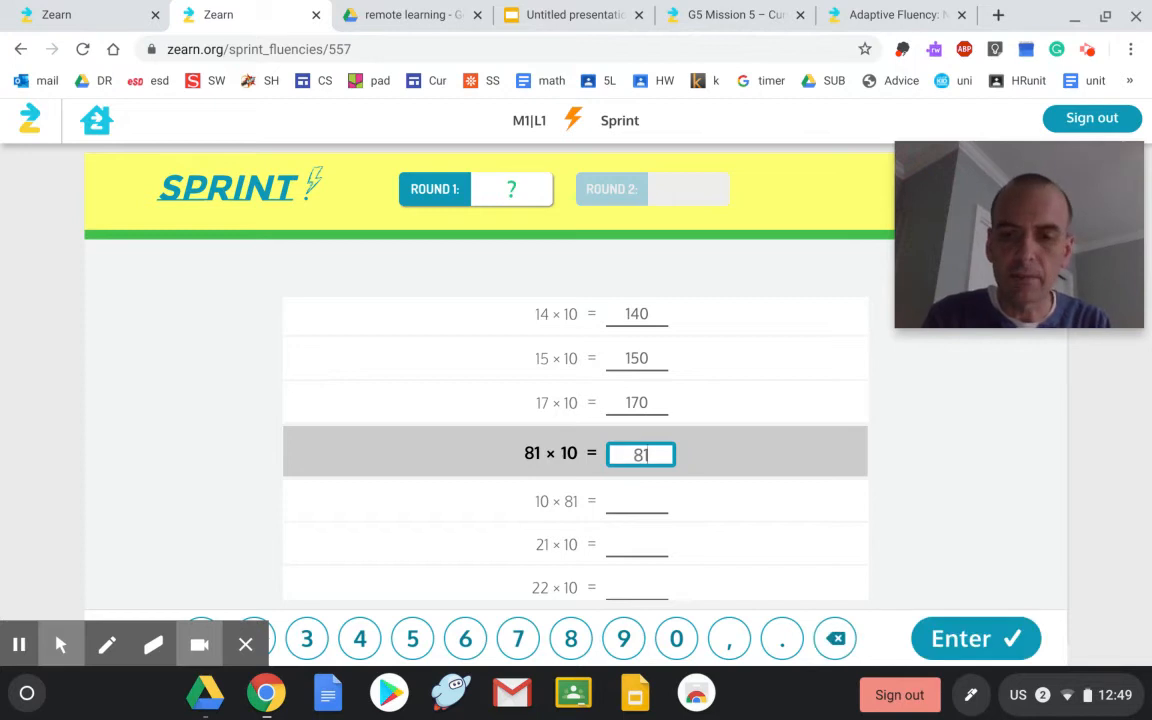
click(975, 638)
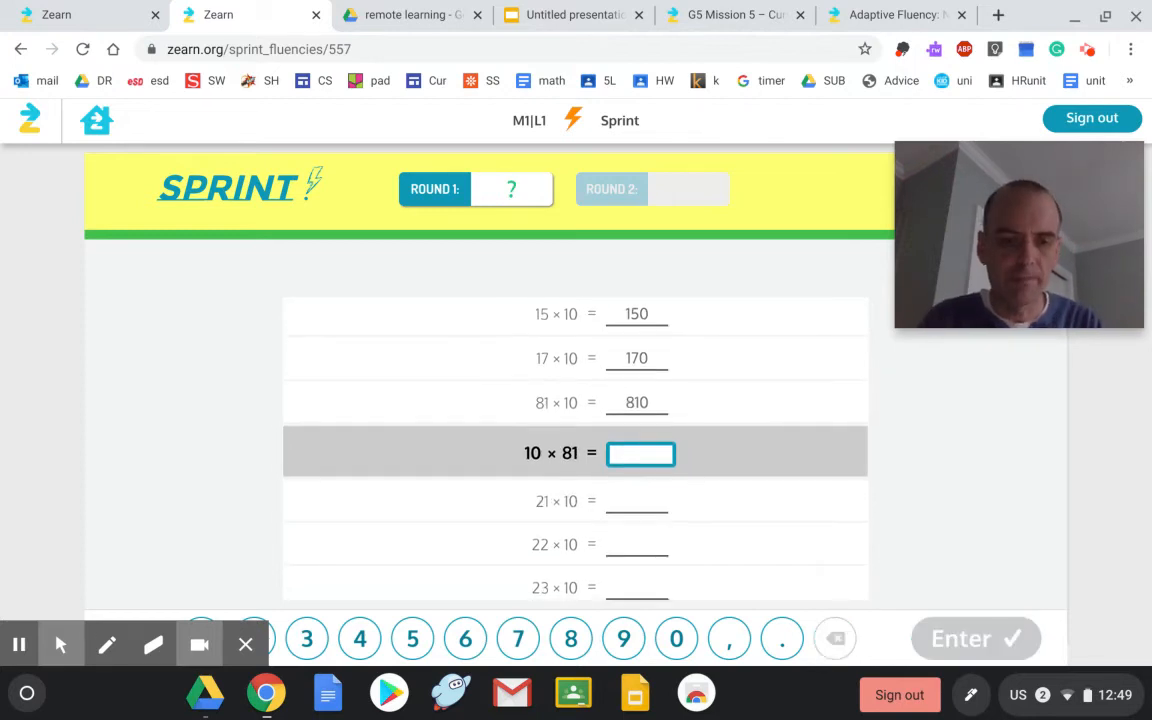
text(810)
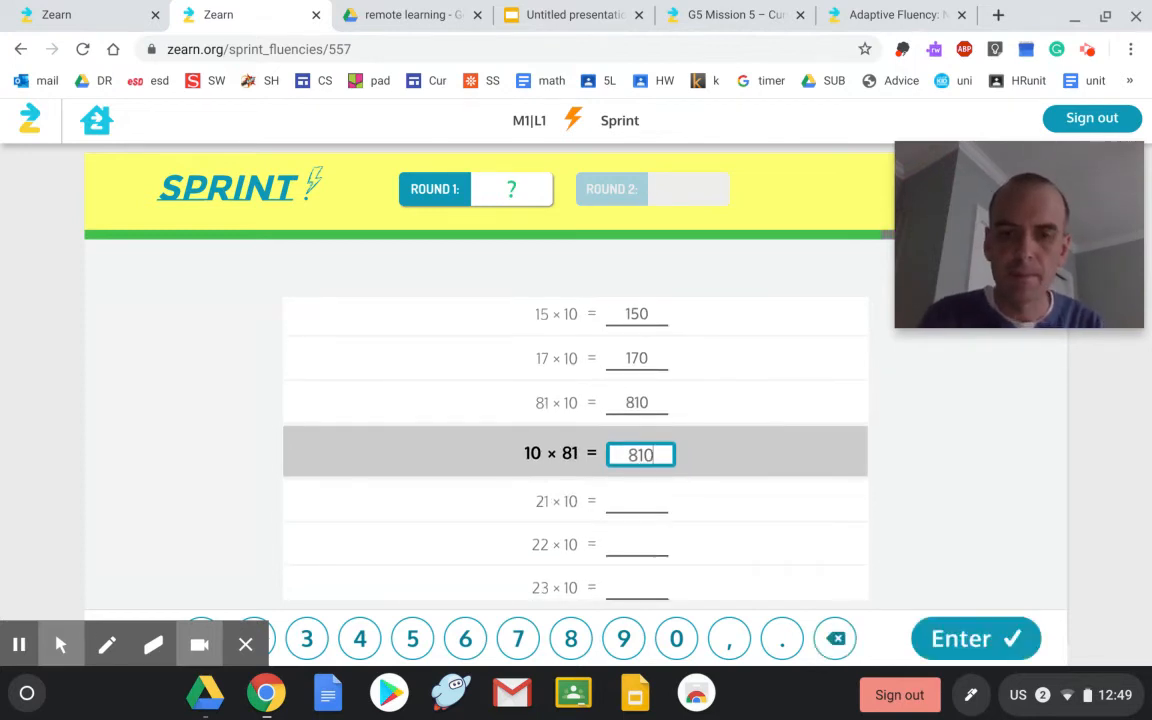
click(974, 638)
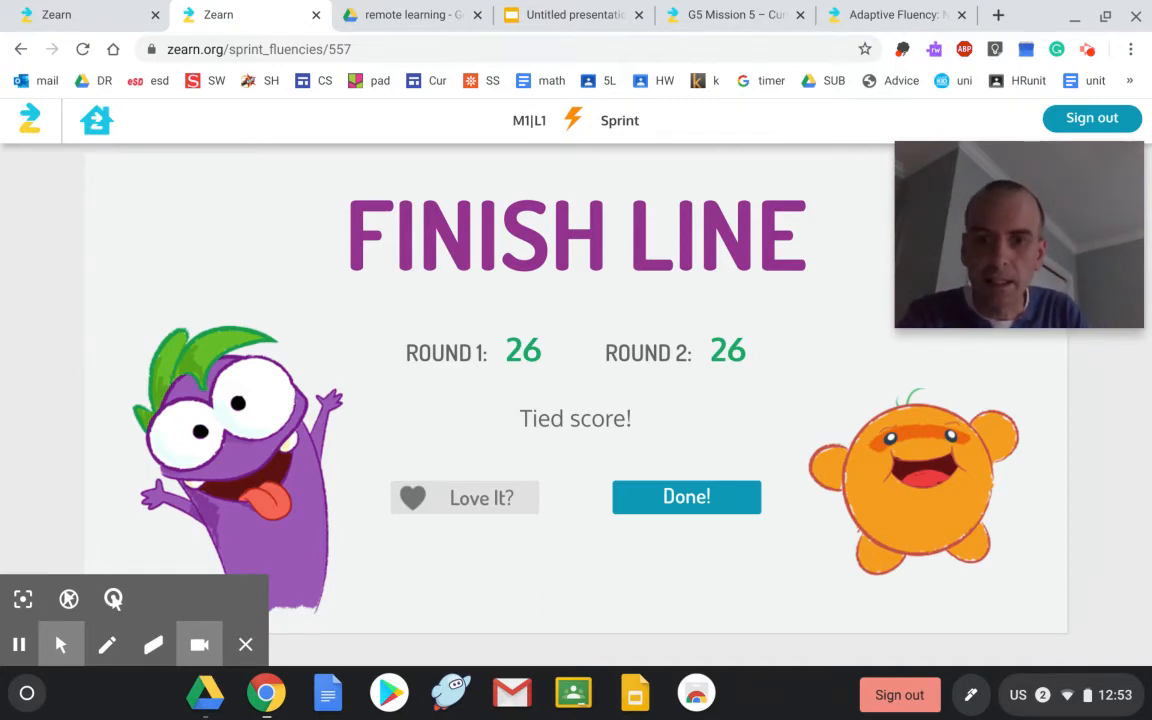
Step: Leave the Sprint results, check the completed activities on the feed, and switch to the presentation
click(686, 497)
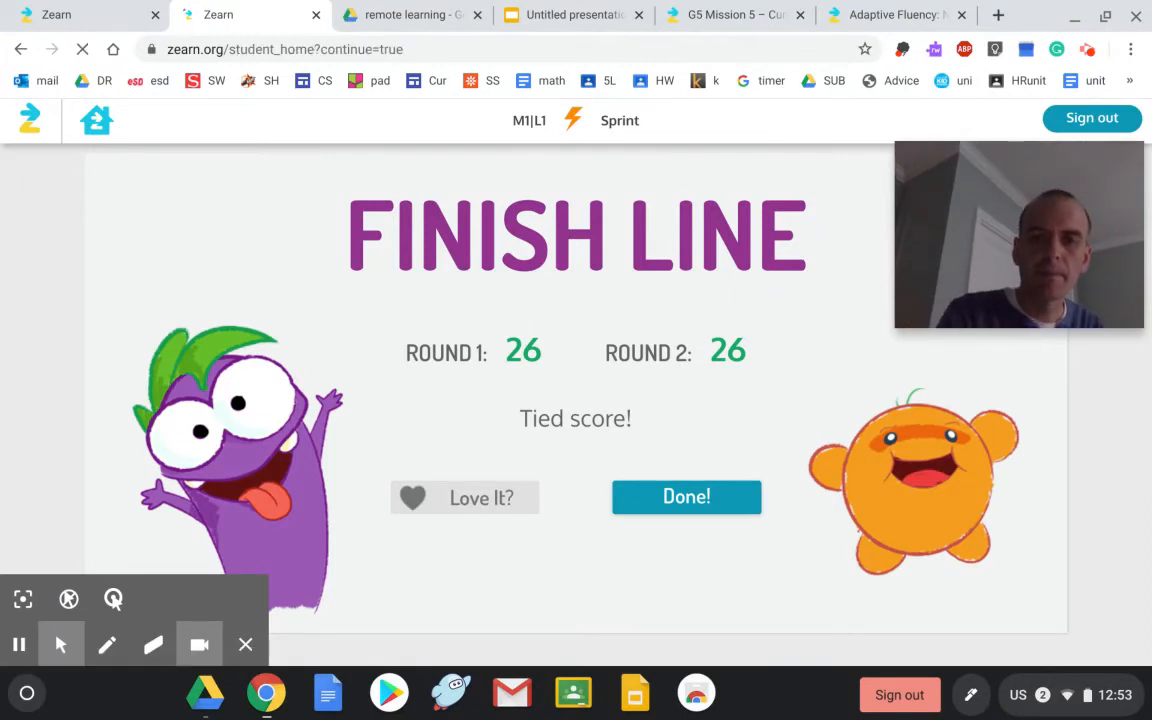
click(686, 497)
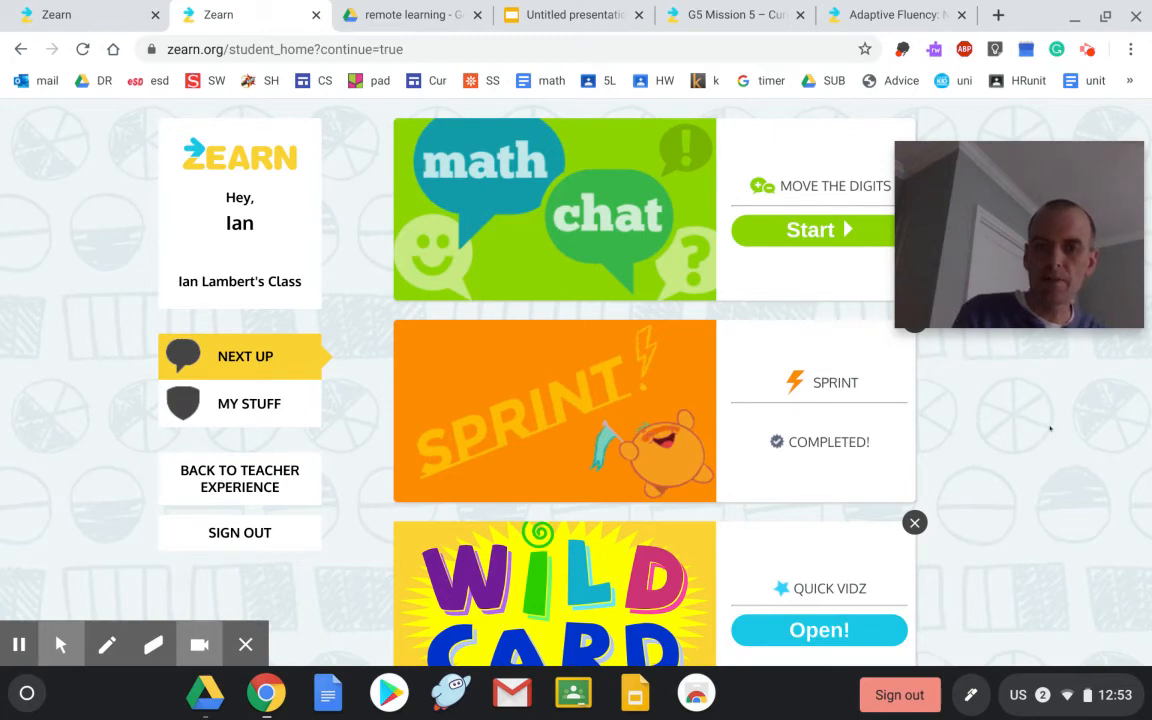
scroll(down, 3)
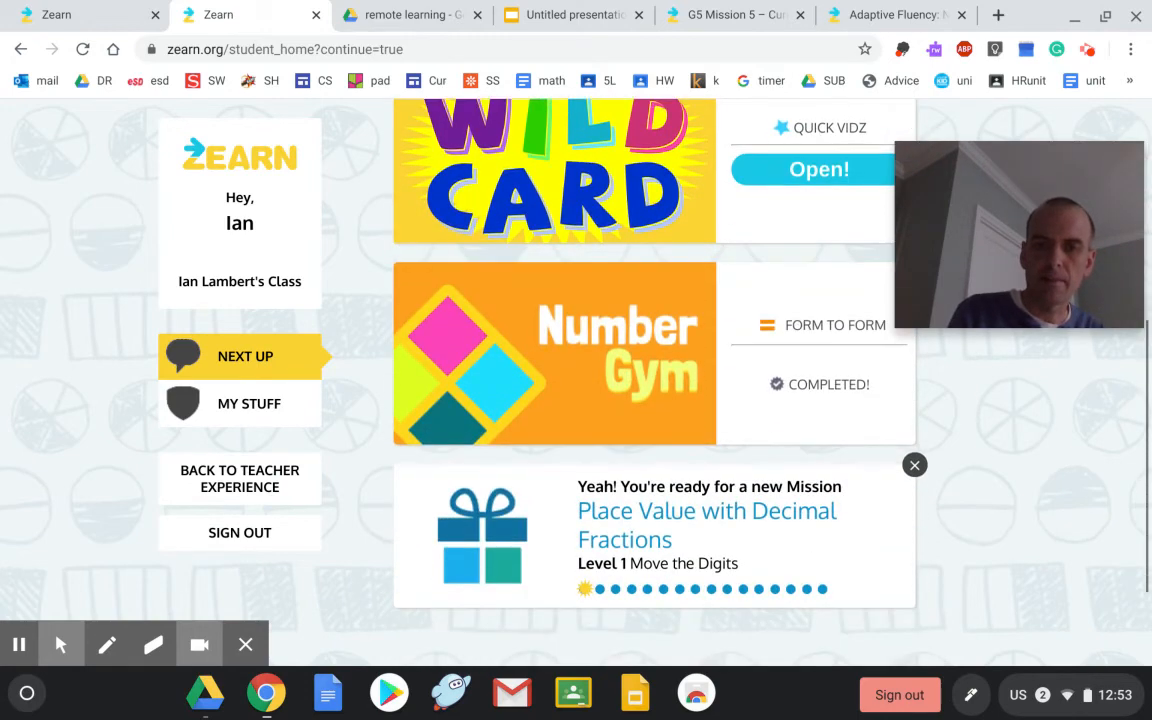
scroll(up, 3)
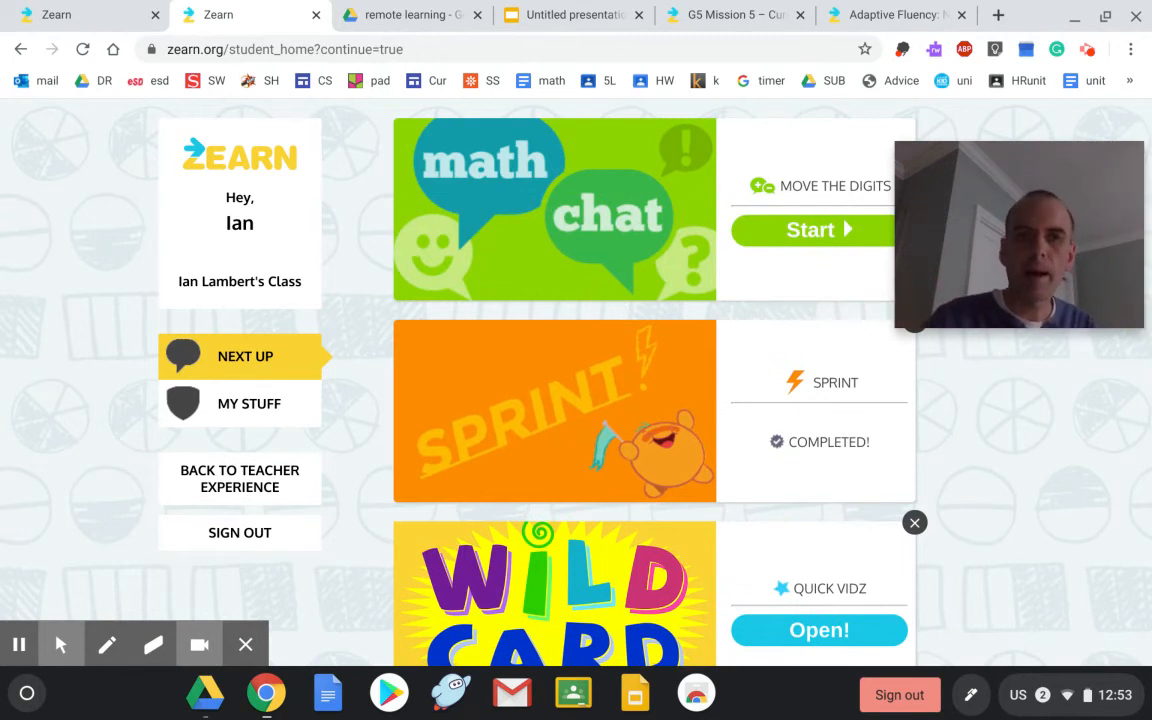
click(570, 14)
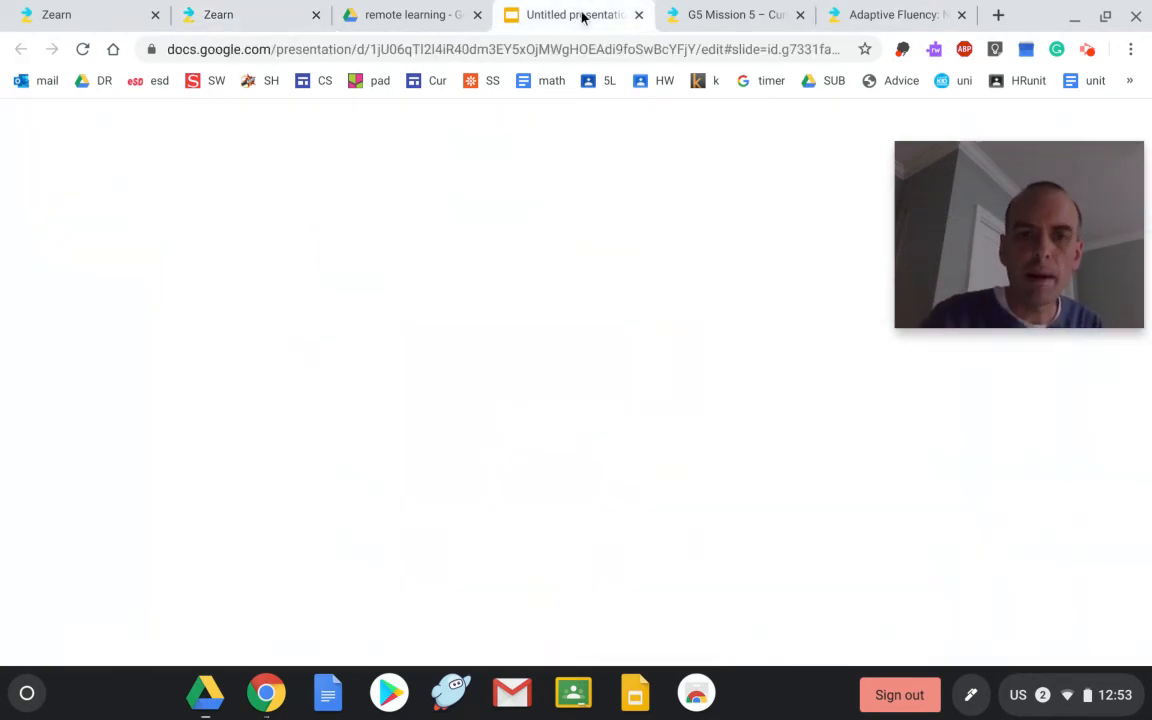
Step: Point out Math Chat on the lesson plan, return to the student feed, and start Move the Digits
click(573, 14)
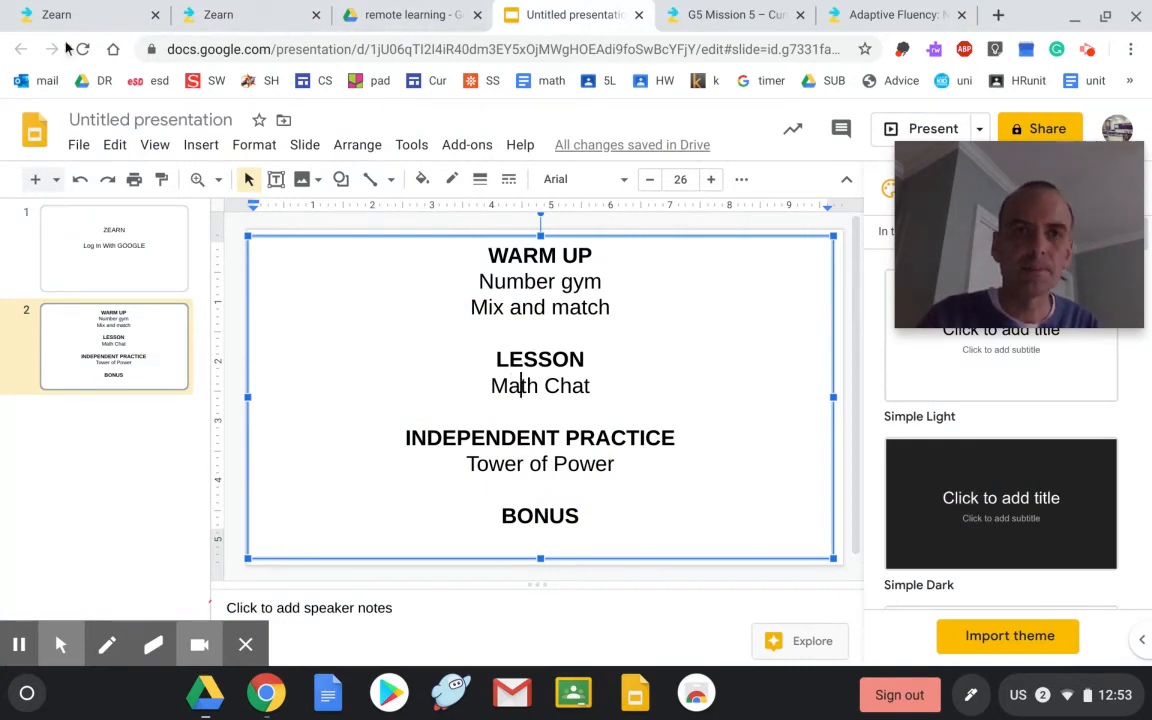
click(85, 14)
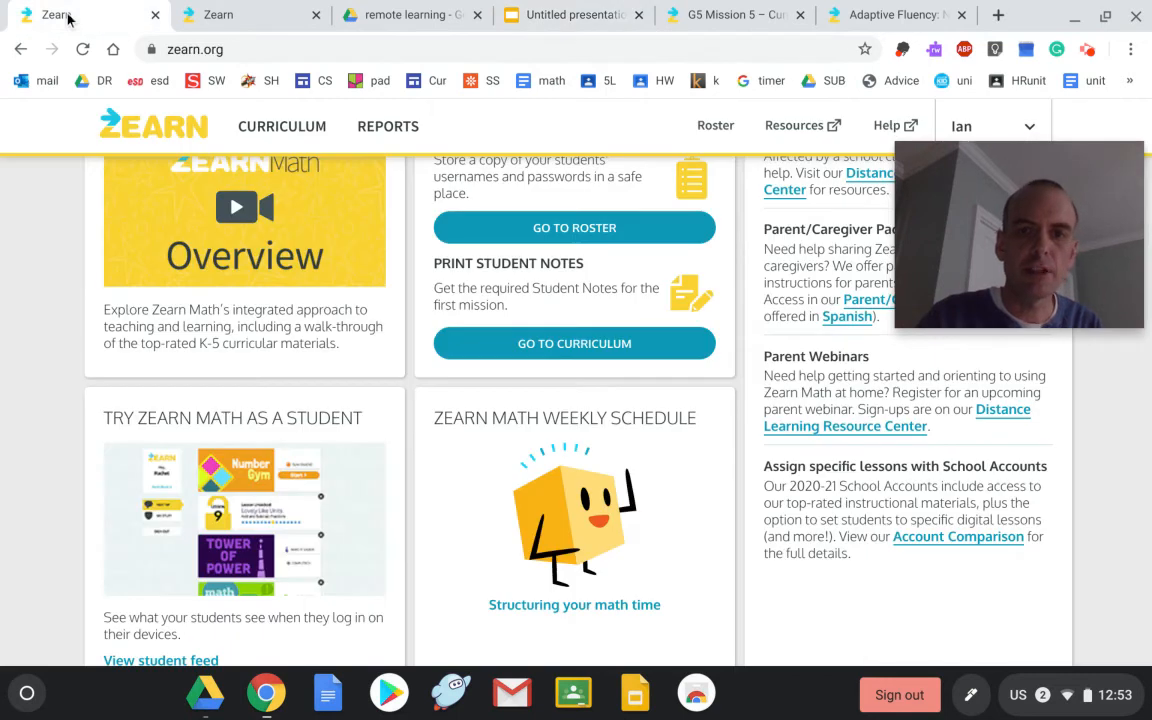
click(217, 14)
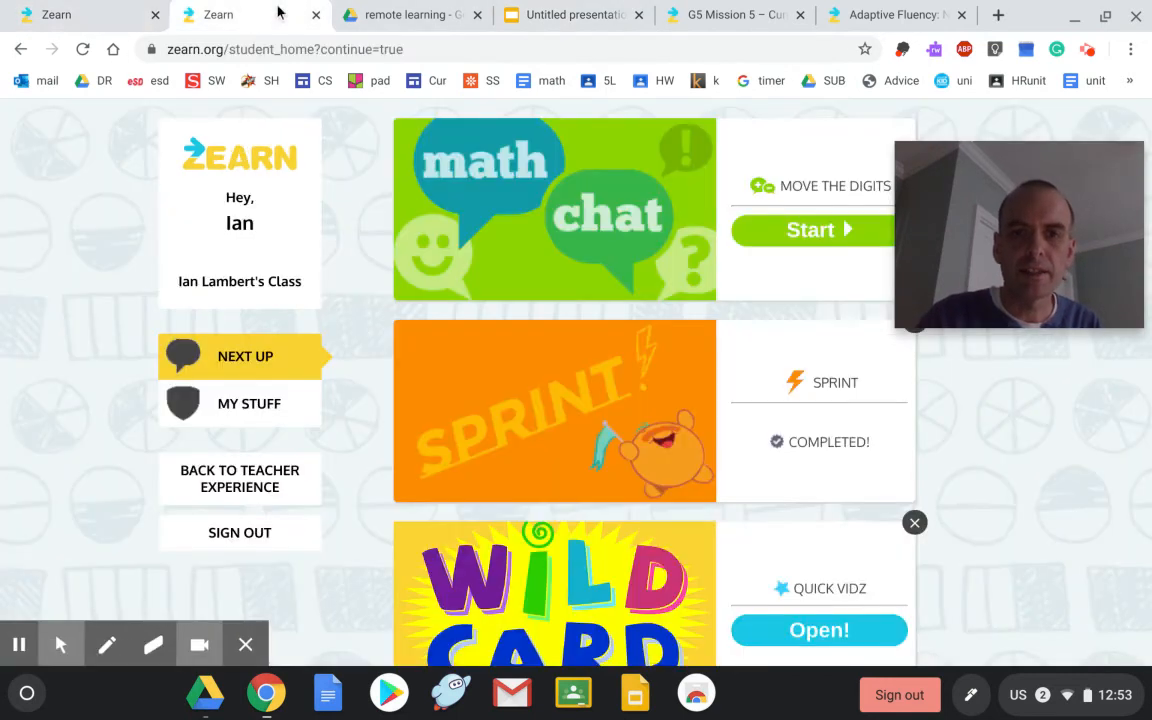
click(810, 230)
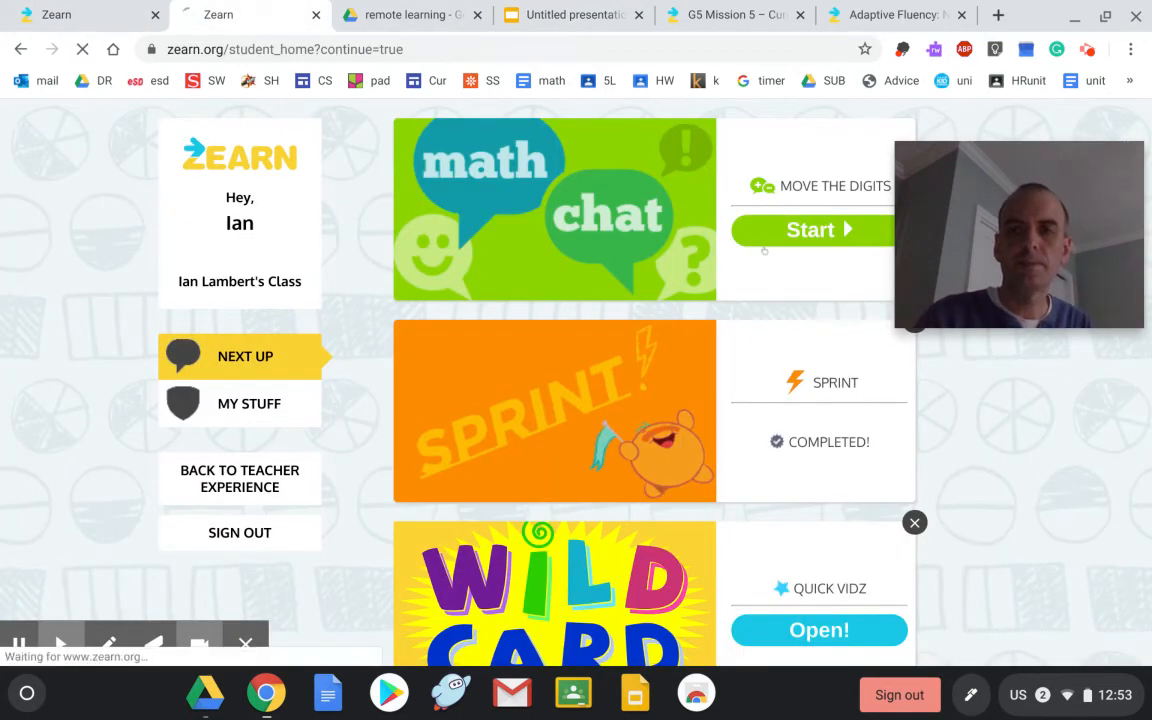
Step: Open the Move the Digits lesson and play its video until the supplies checkpoint
click(812, 230)
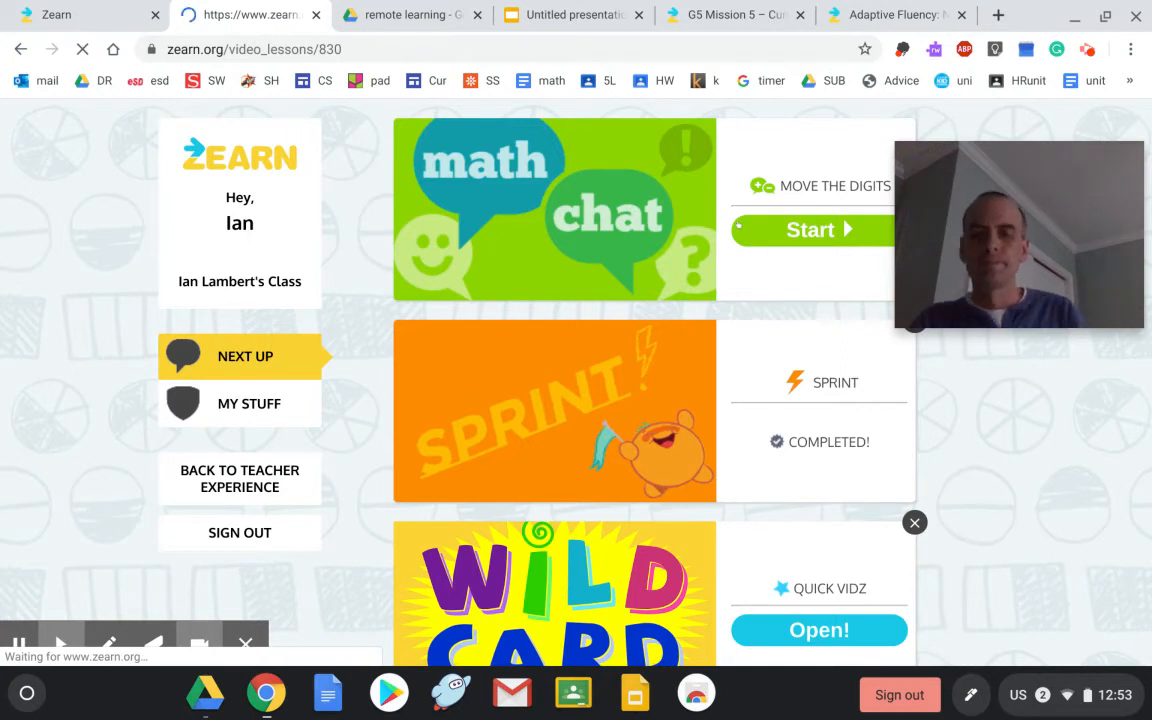
click(809, 230)
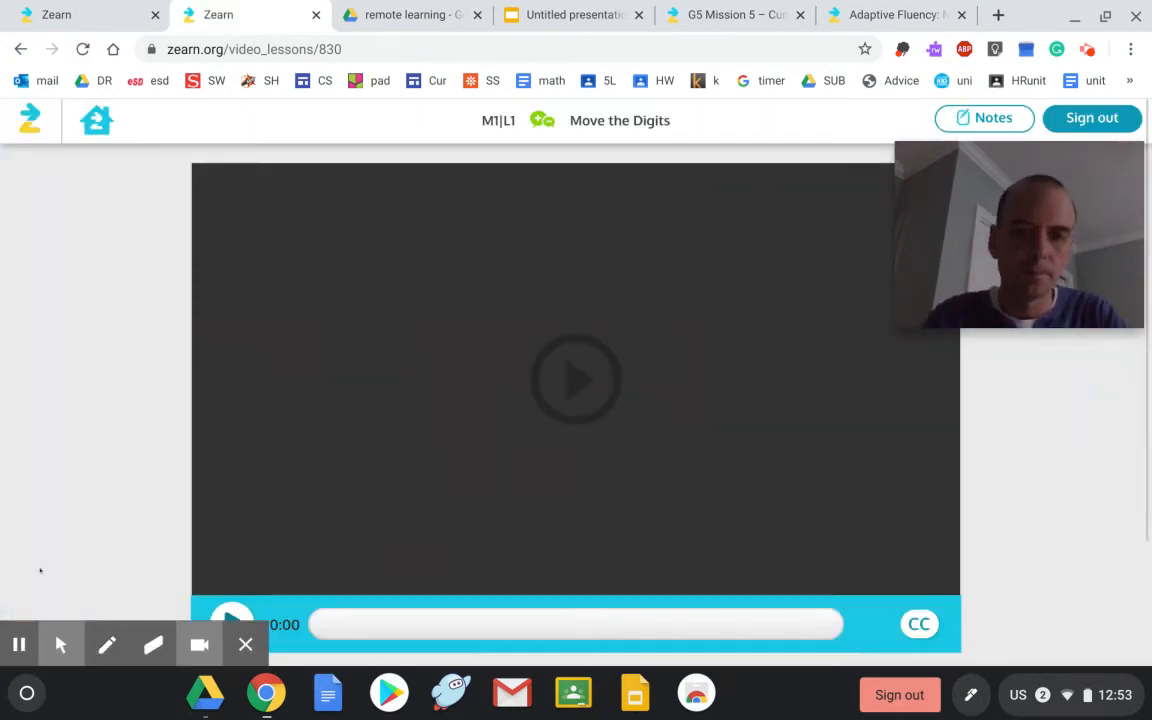
click(576, 378)
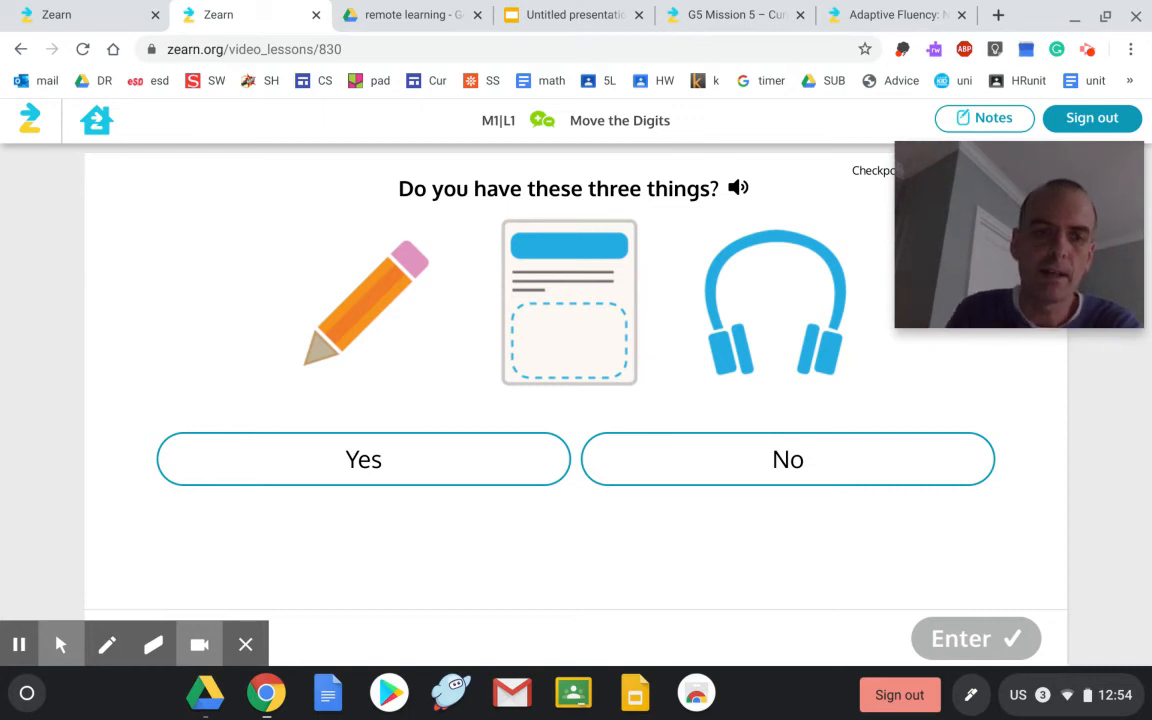
Step: Answer Yes to having pencil, notes and headphones, and resume the video
click(363, 459)
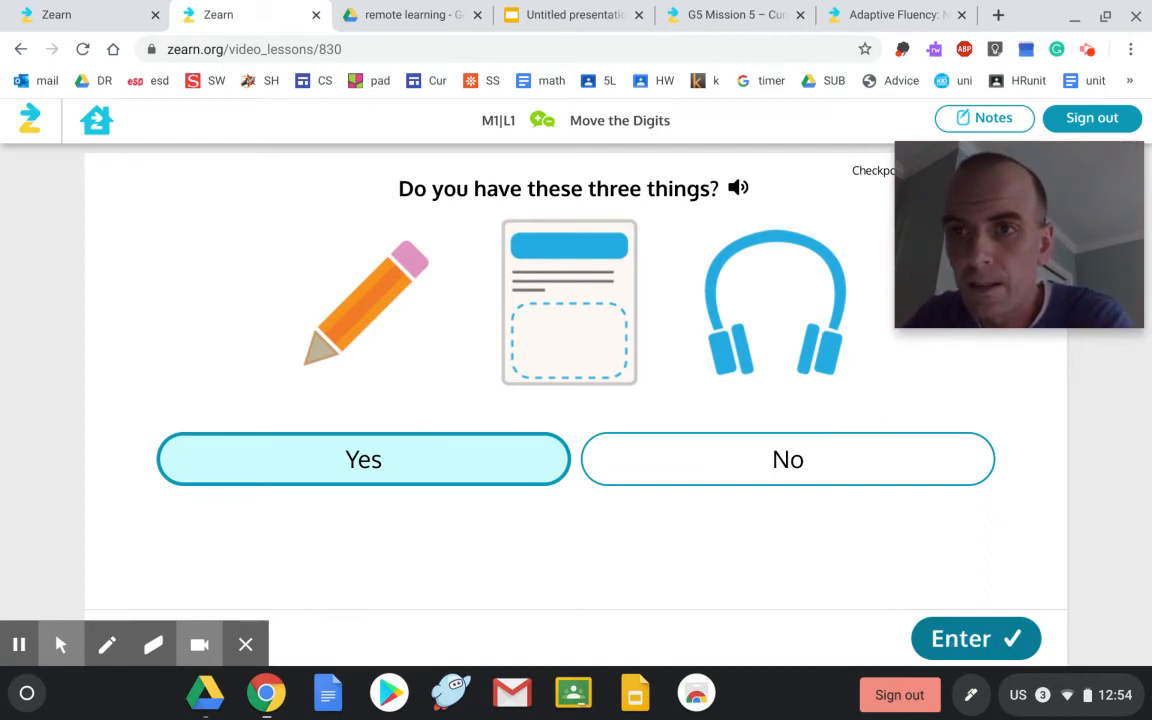
click(363, 459)
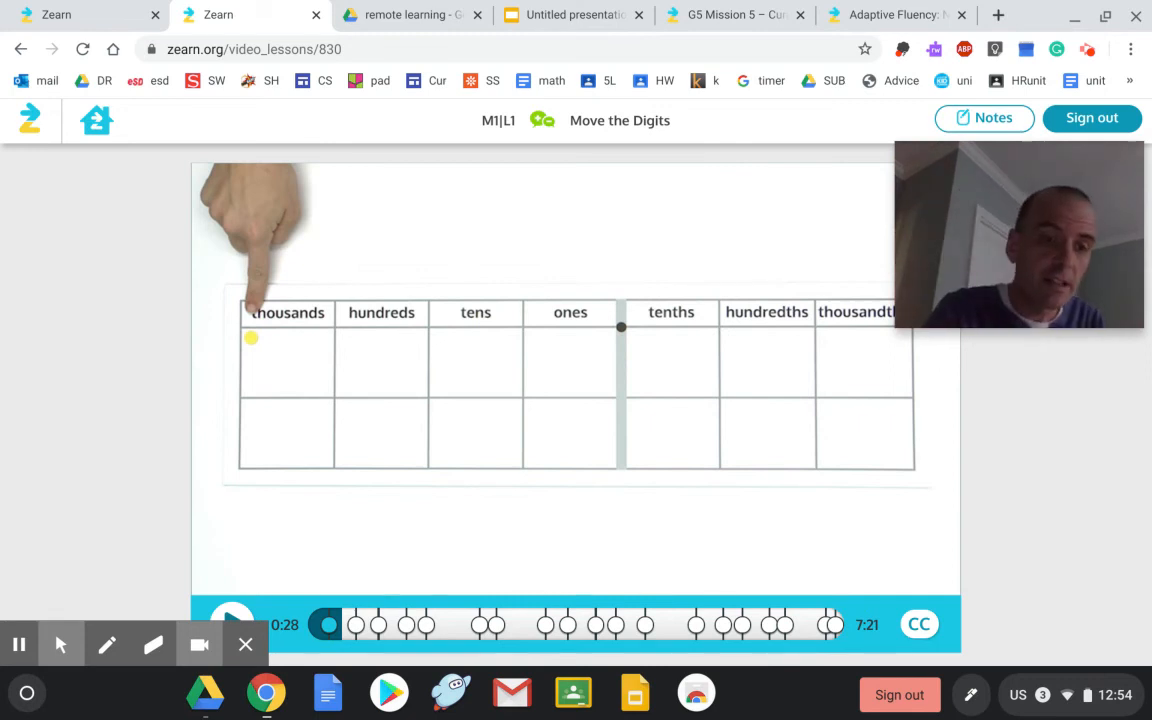
Step: Resume the lesson video until the show-1-thousand place value checkpoint appears
click(107, 643)
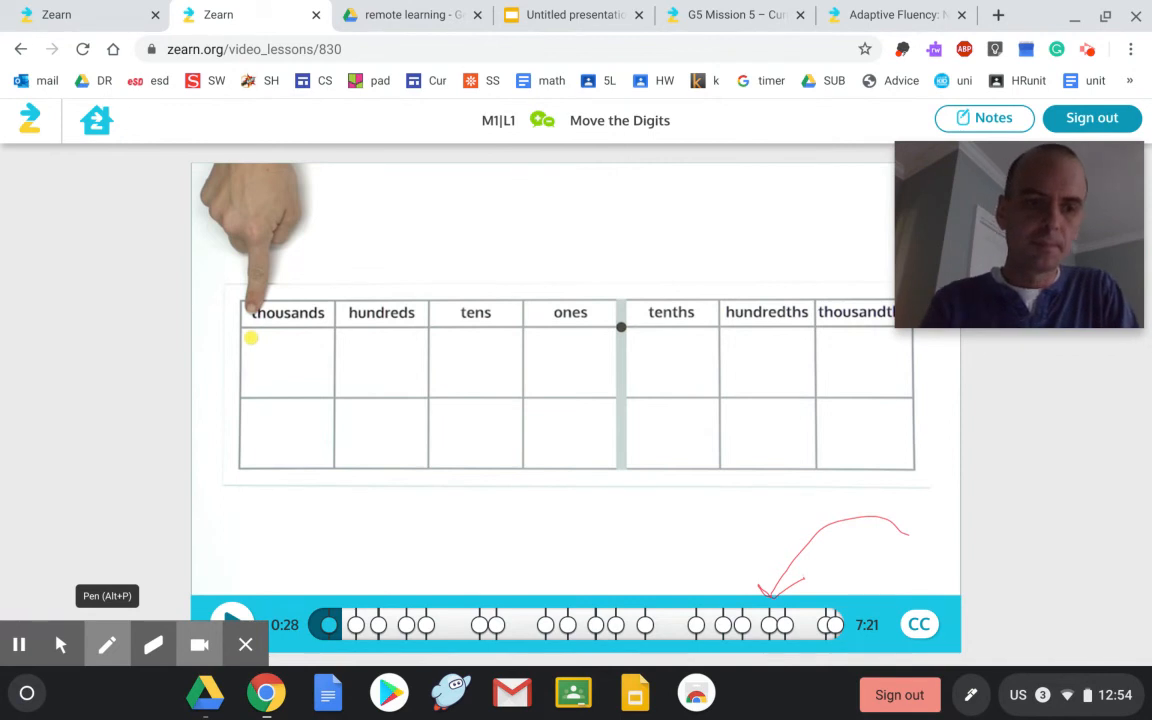
click(107, 644)
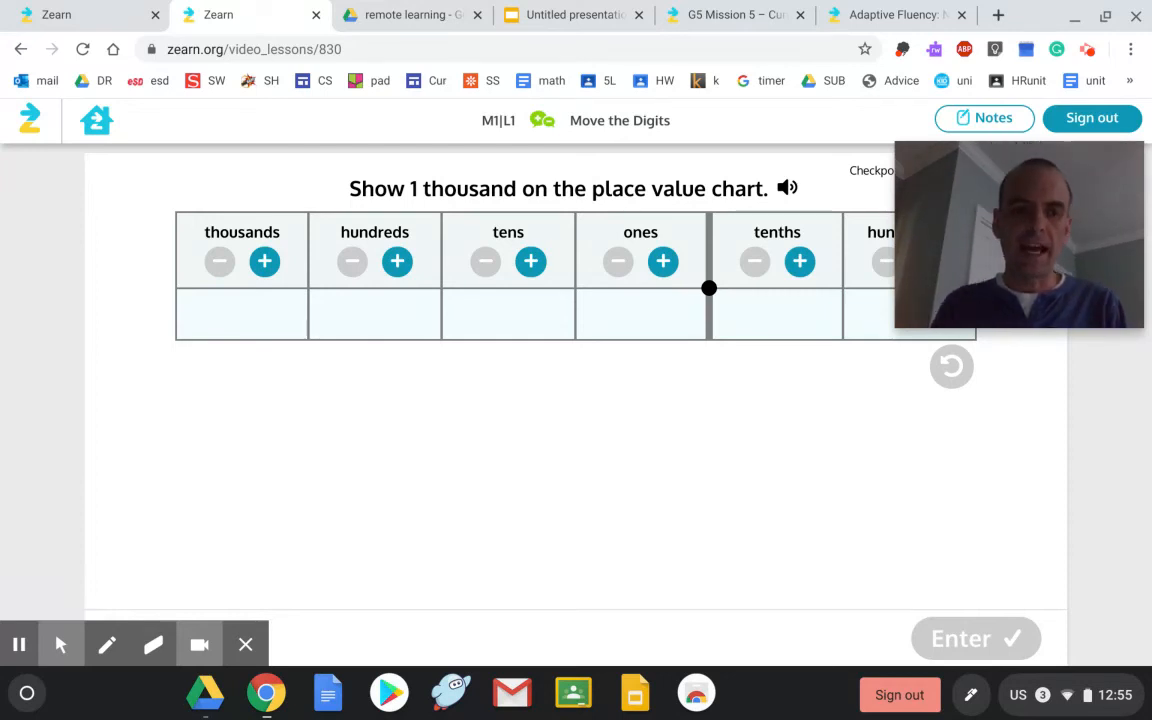
Step: Hear the question read aloud, add one thousands disc, and submit the answer
click(107, 643)
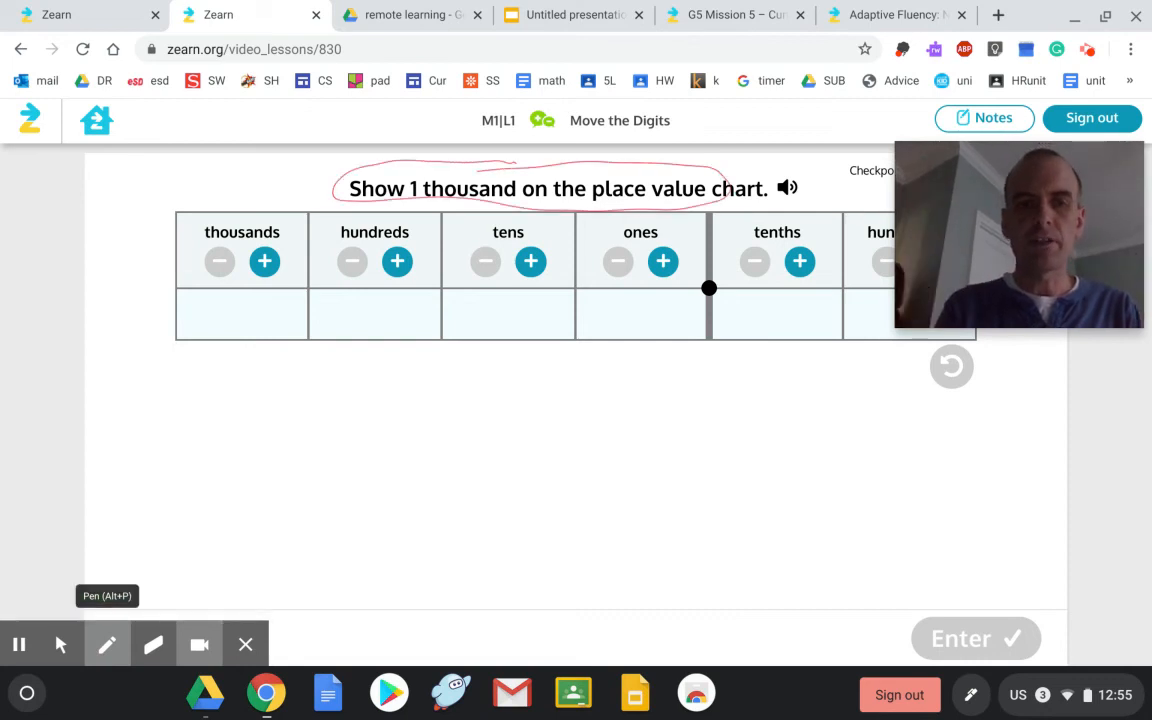
click(788, 188)
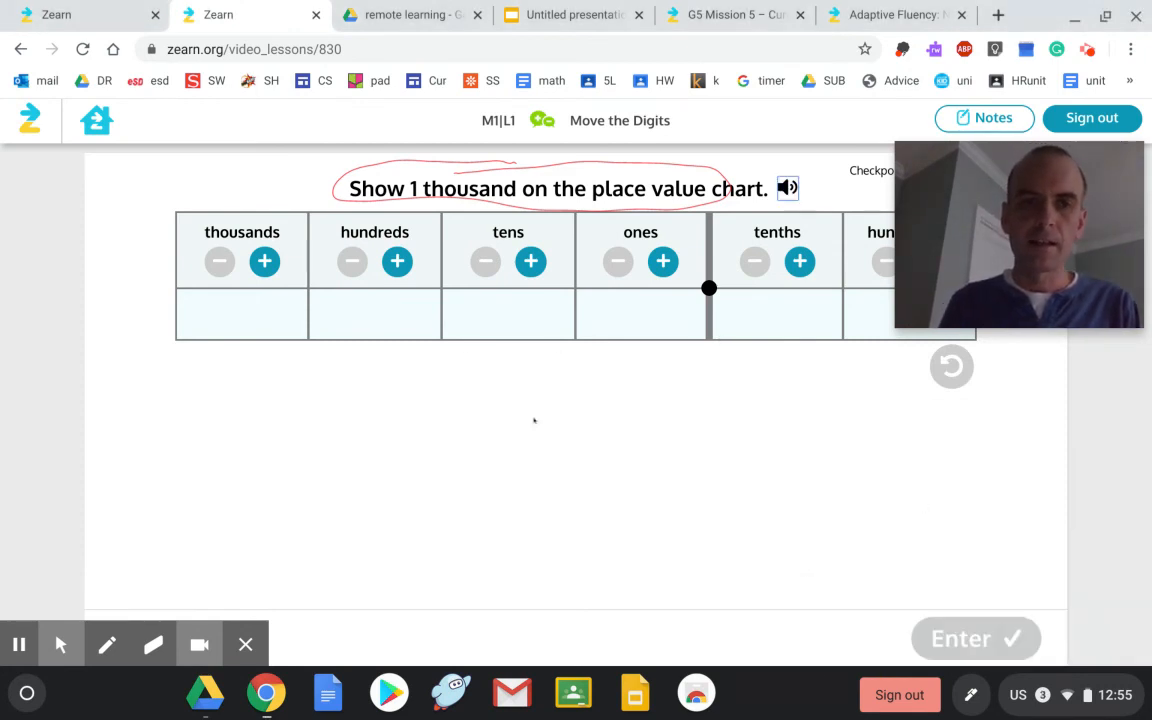
click(264, 261)
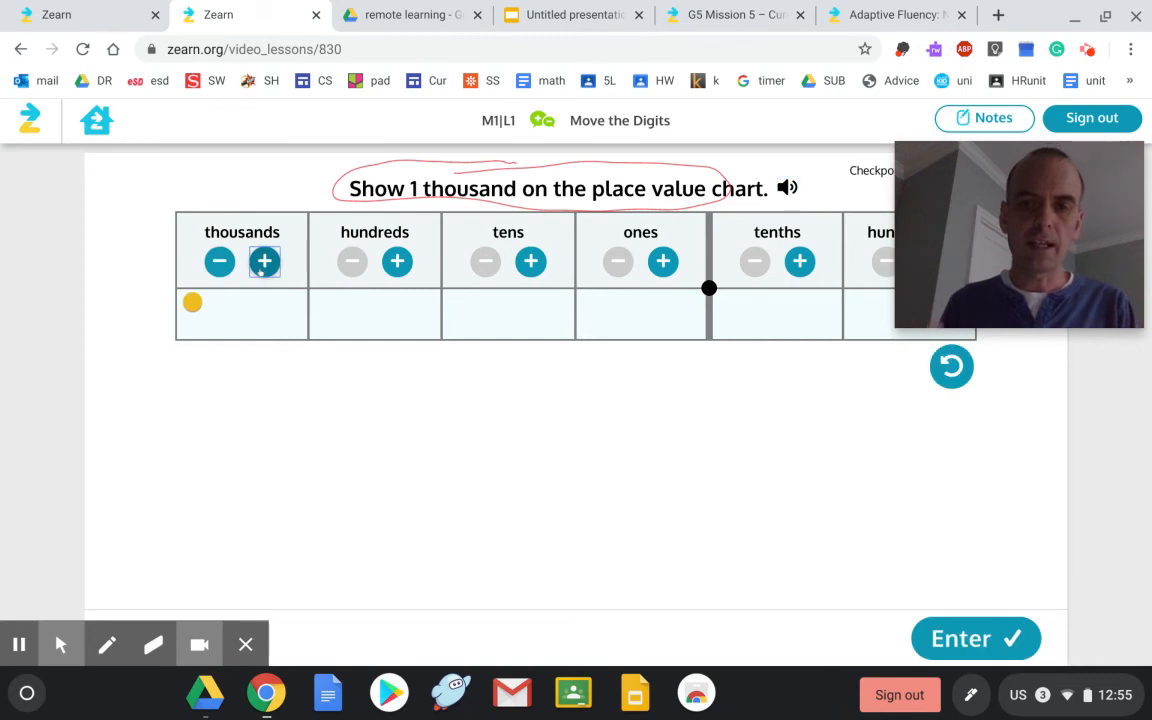
click(975, 638)
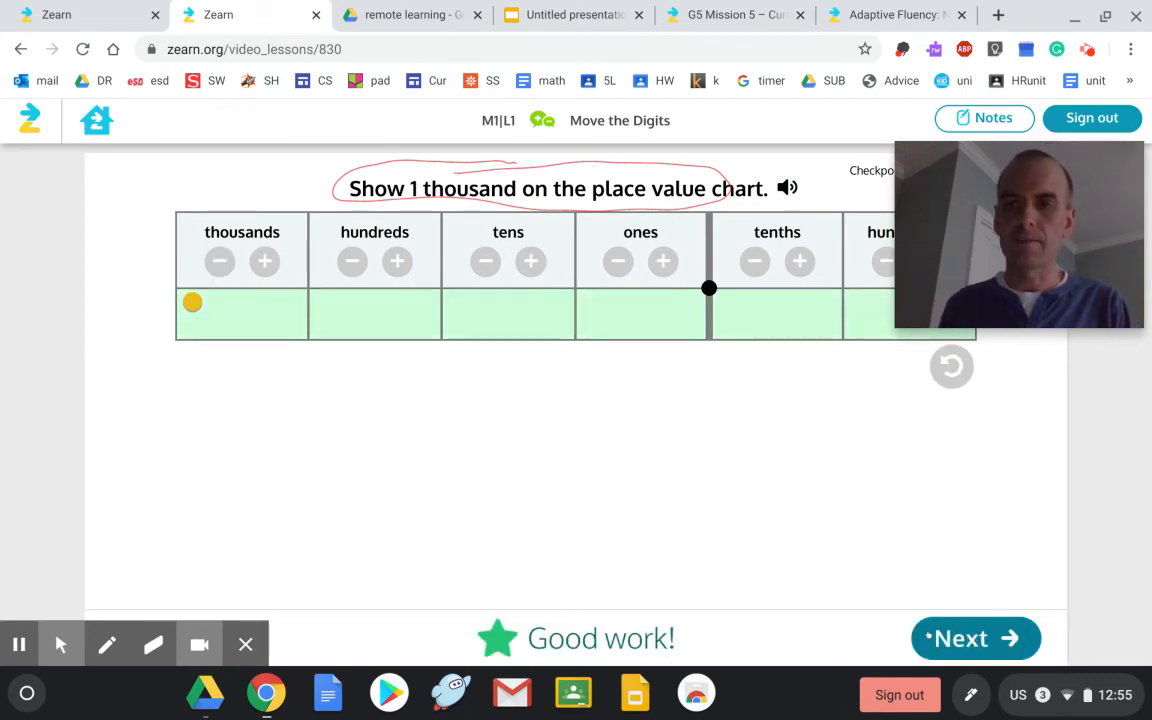